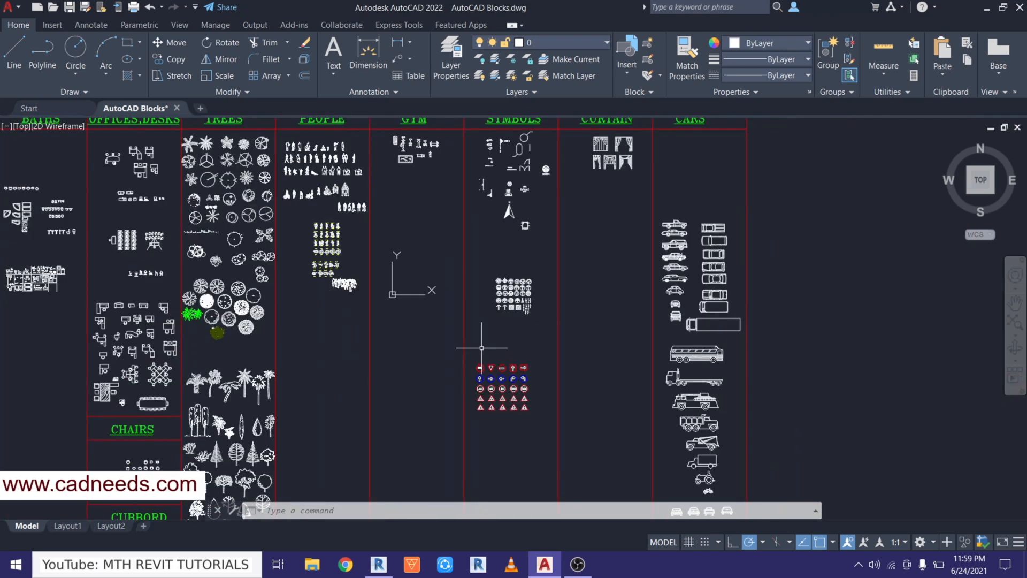
Zoom in on the car blocks in the CARS column of the block library.
{"action": "scroll", "scroll_direction": "down", "scroll_amount": 3}
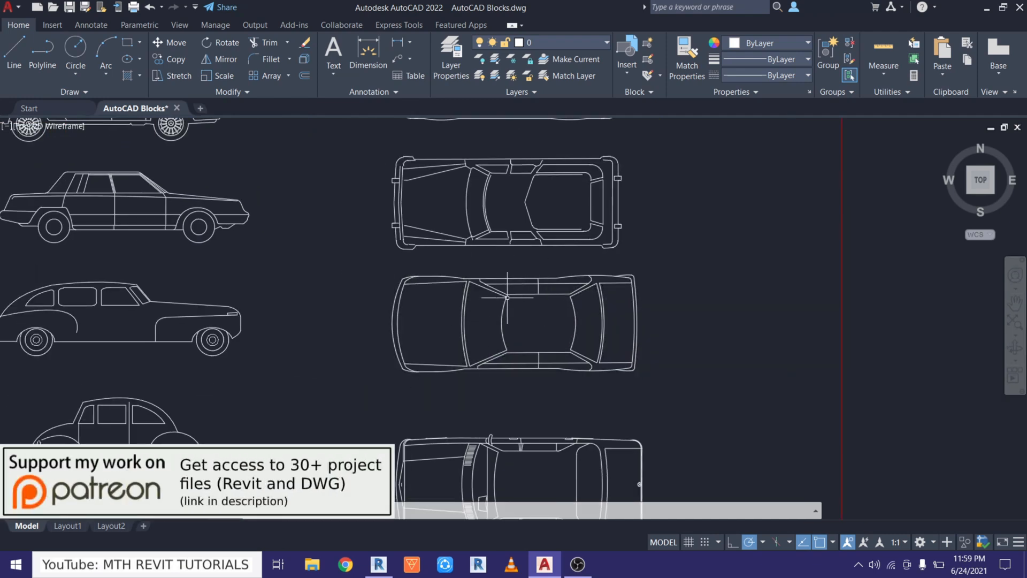
{"action": "mouse_move", "coordinate": [447, 323]}
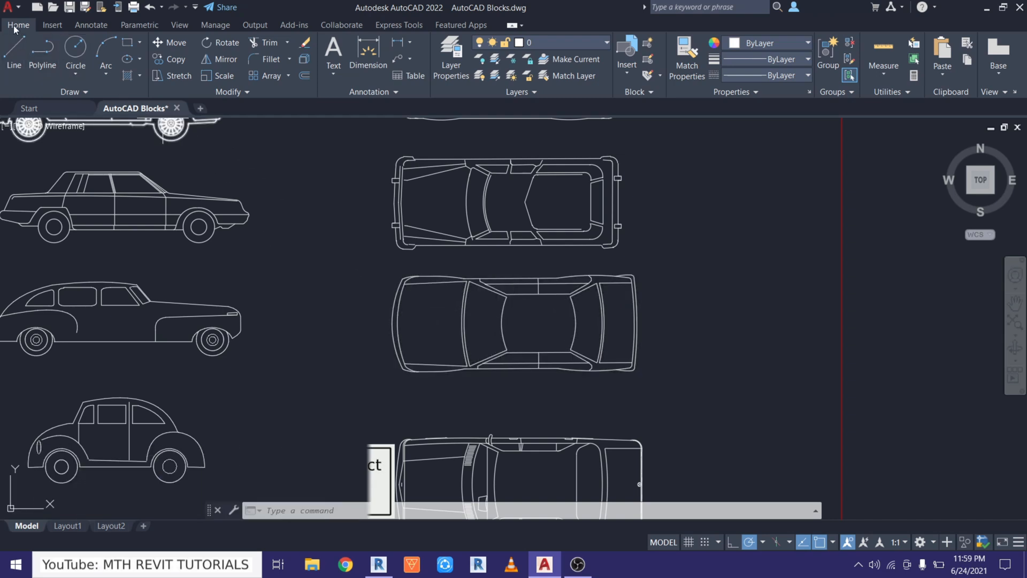
Create a new blank drawing from the acad.dwt template.
{"action": "left_click", "coordinate": [6, 8]}
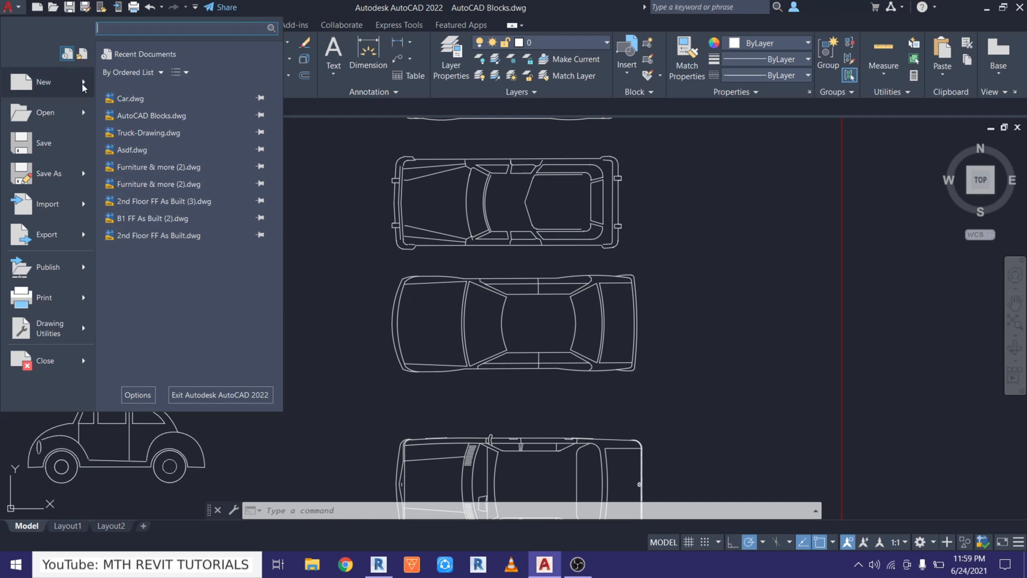
{"action": "left_click", "coordinate": [43, 81]}
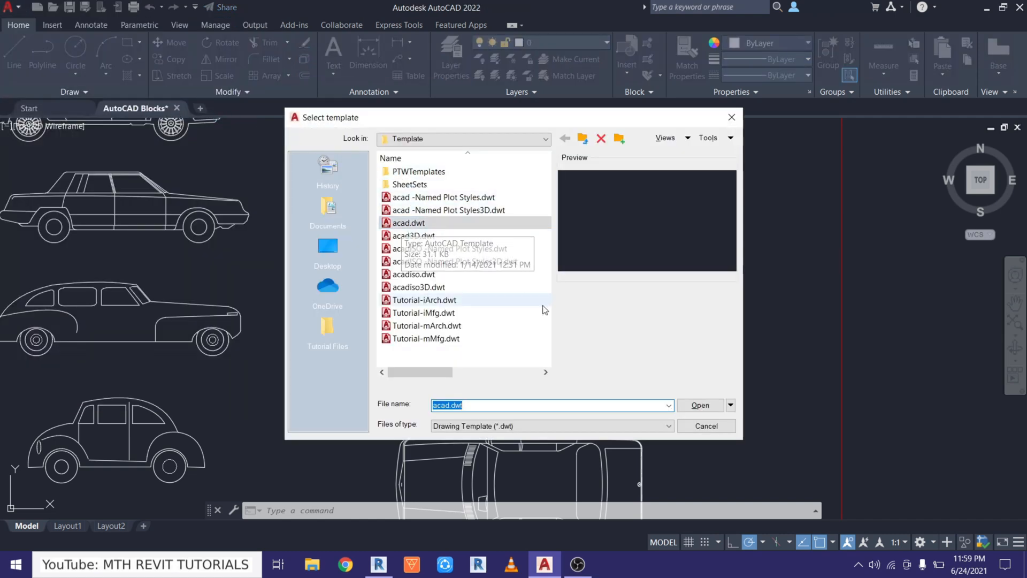
{"action": "left_click", "coordinate": [699, 404]}
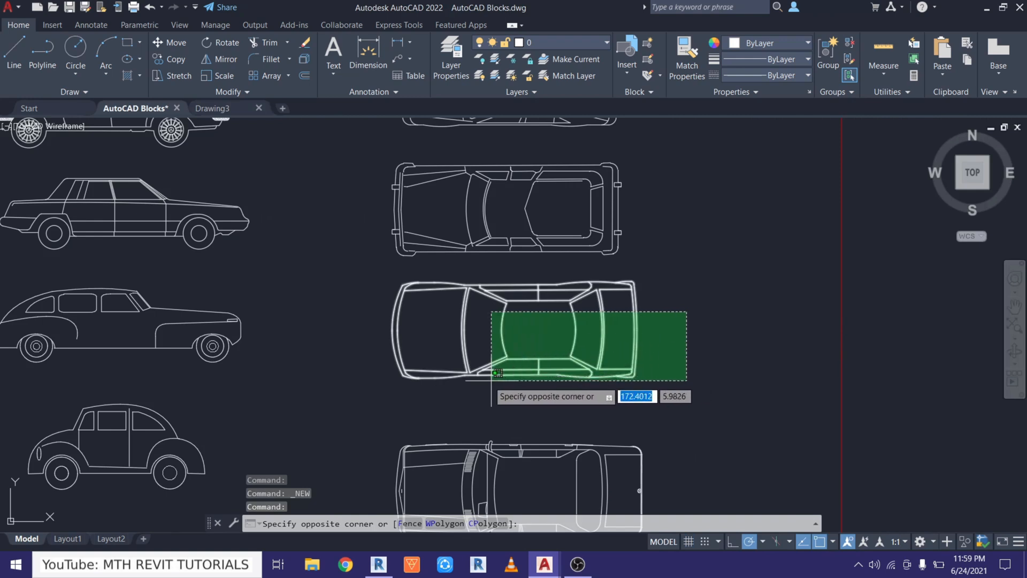
{"action": "mouse_move", "coordinate": [313, 381]}
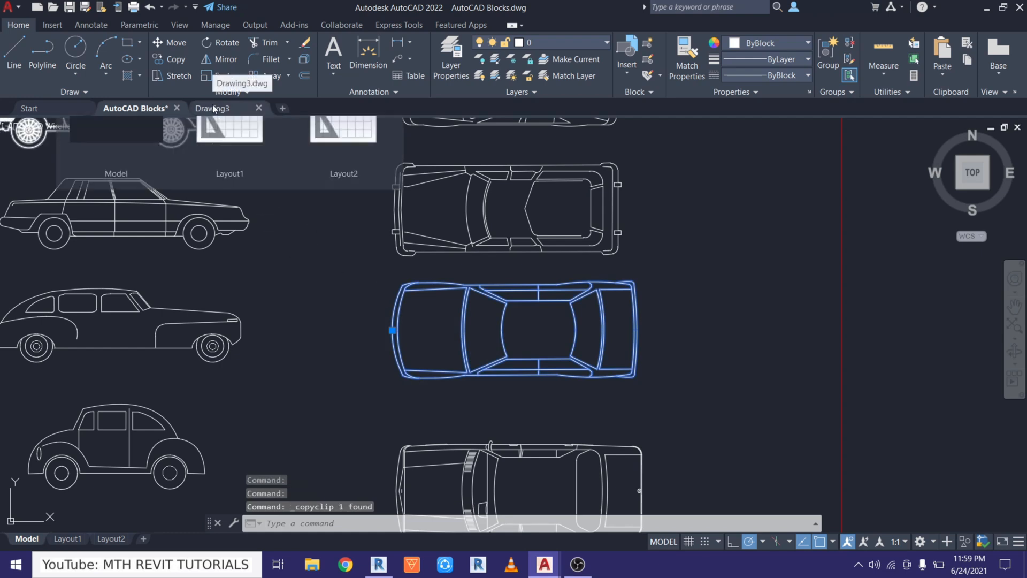
Paste the copied top-view sedan into the new blank drawing.
{"action": "left_click", "coordinate": [213, 108]}
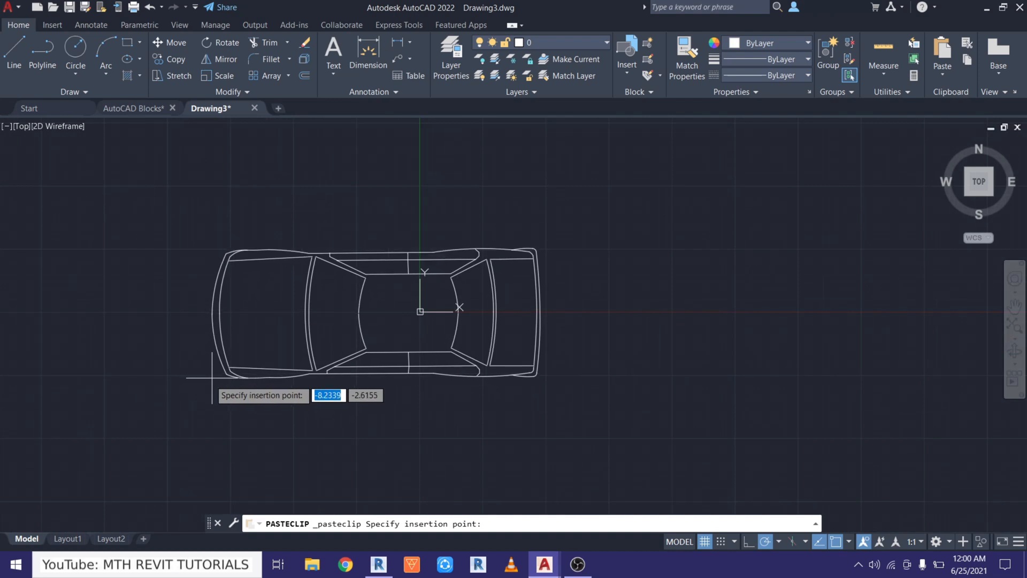
{"action": "key", "text": "Escape"}
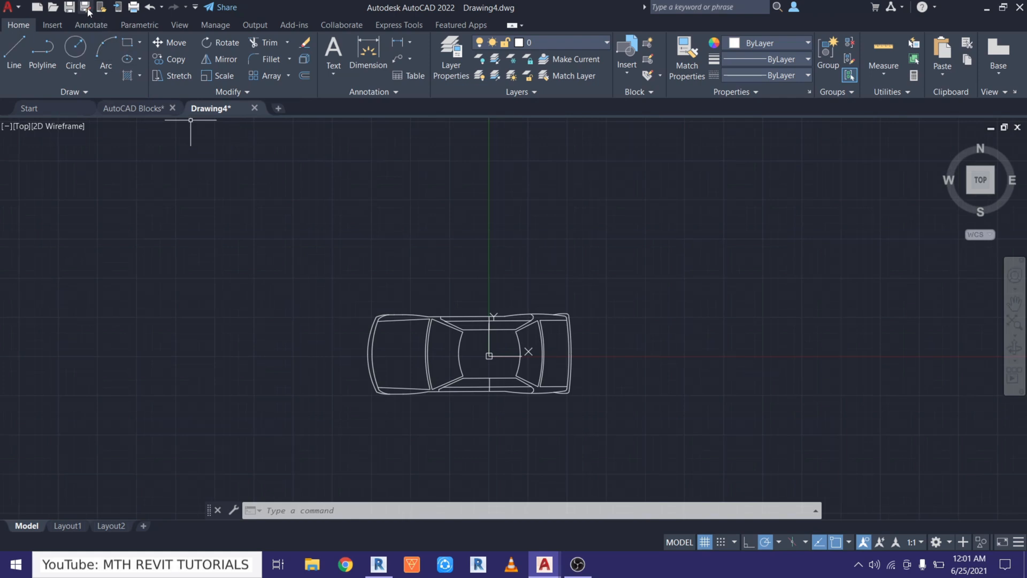
Save the sedan drawing as Car.dwg in AutoCAD 2018 Drawing format.
{"action": "left_click", "coordinate": [85, 7]}
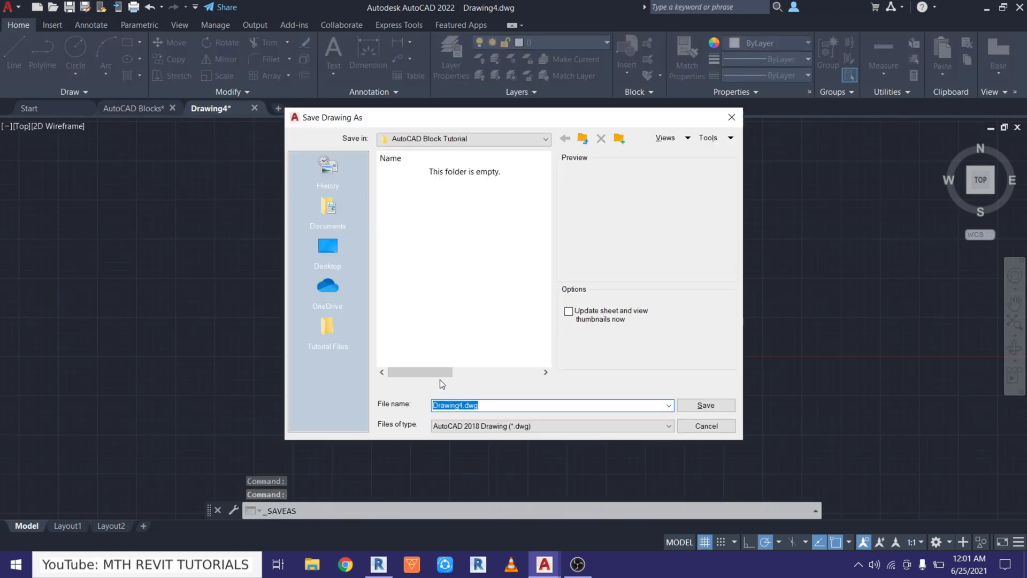
{"action": "type", "text": "Car"}
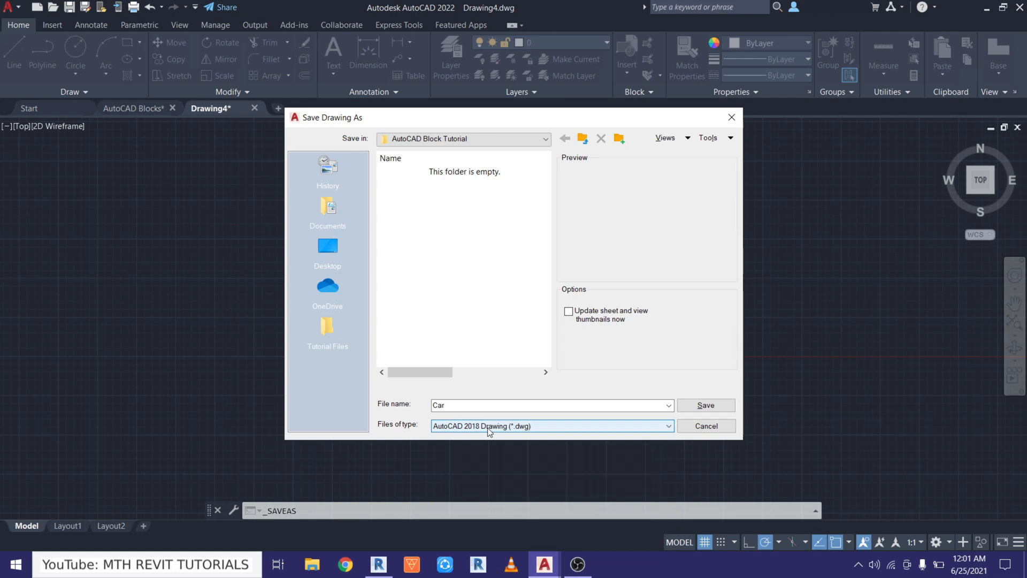
{"action": "left_click", "coordinate": [665, 426]}
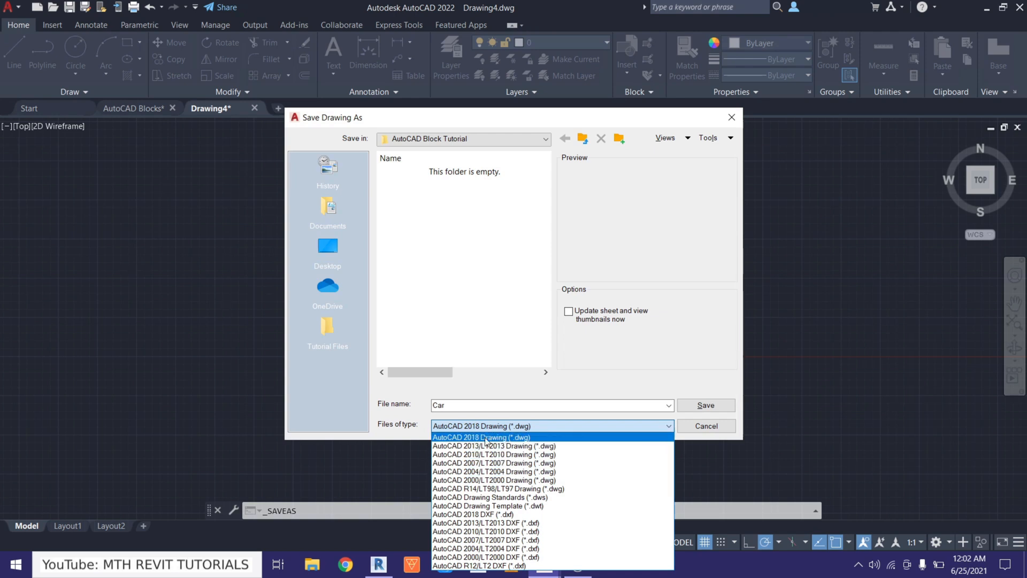
{"action": "left_click", "coordinate": [486, 436]}
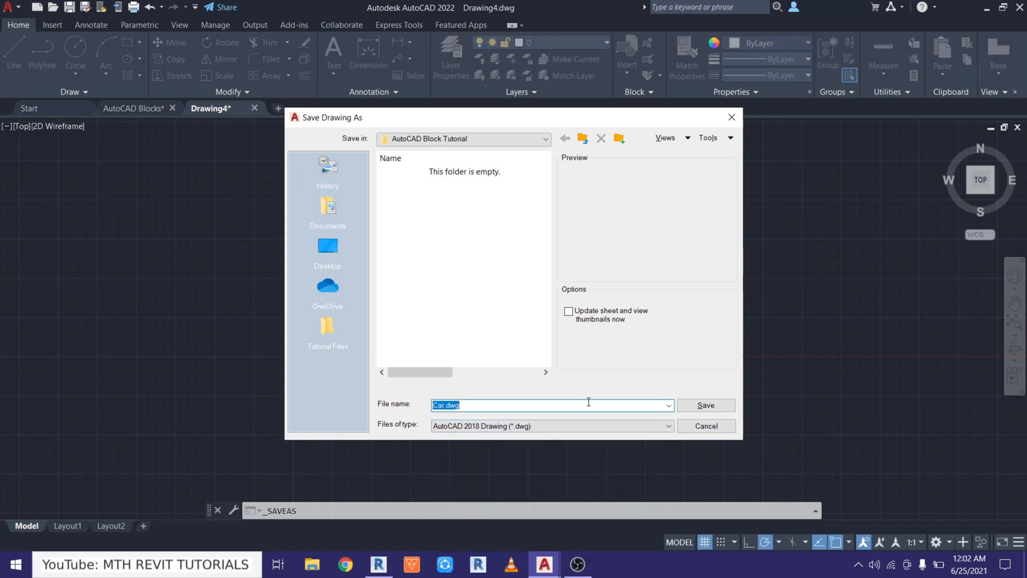
{"action": "left_click", "coordinate": [706, 404]}
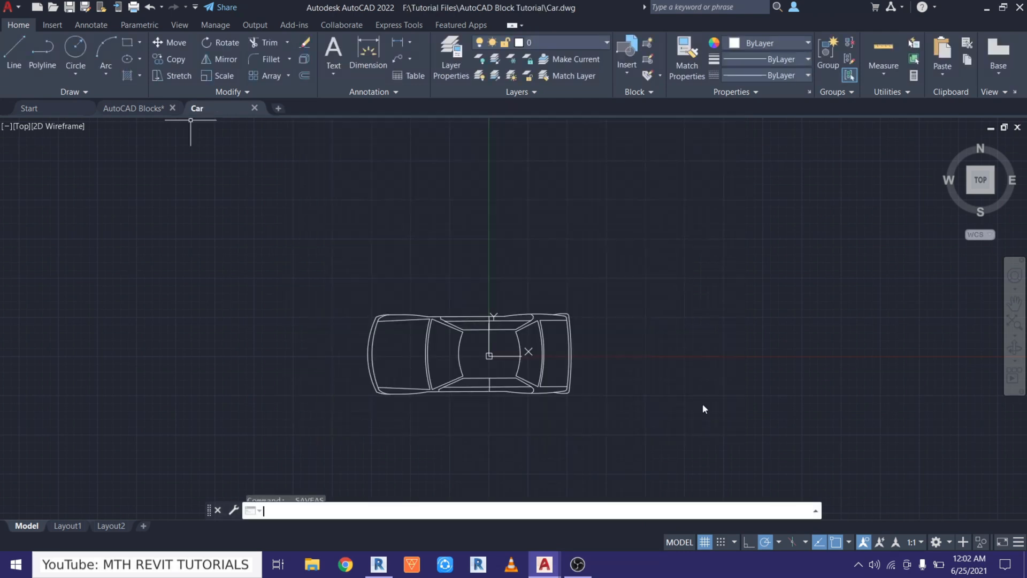
{"action": "left_click", "coordinate": [380, 565]}
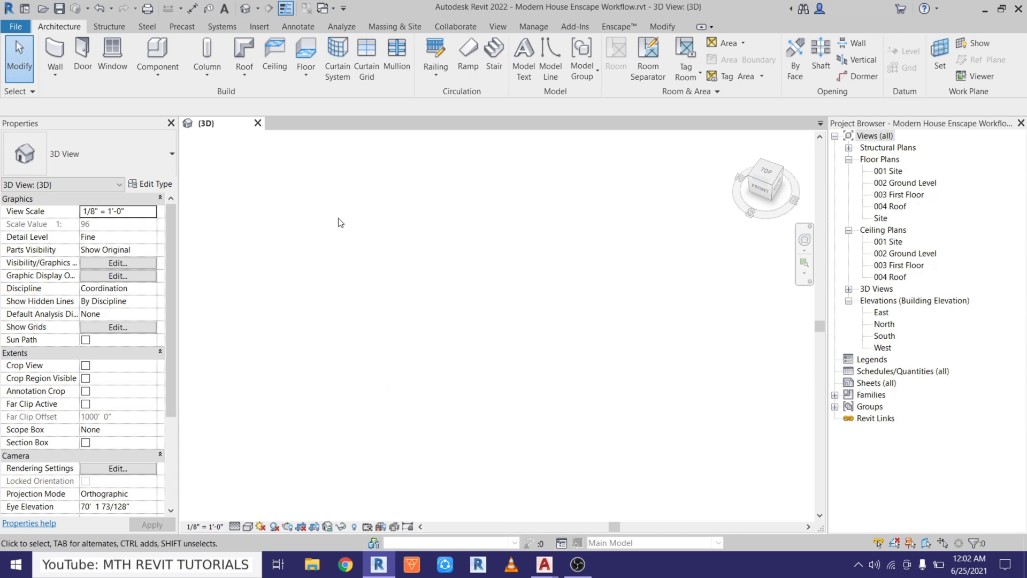
{"action": "mouse_move", "coordinate": [284, 187]}
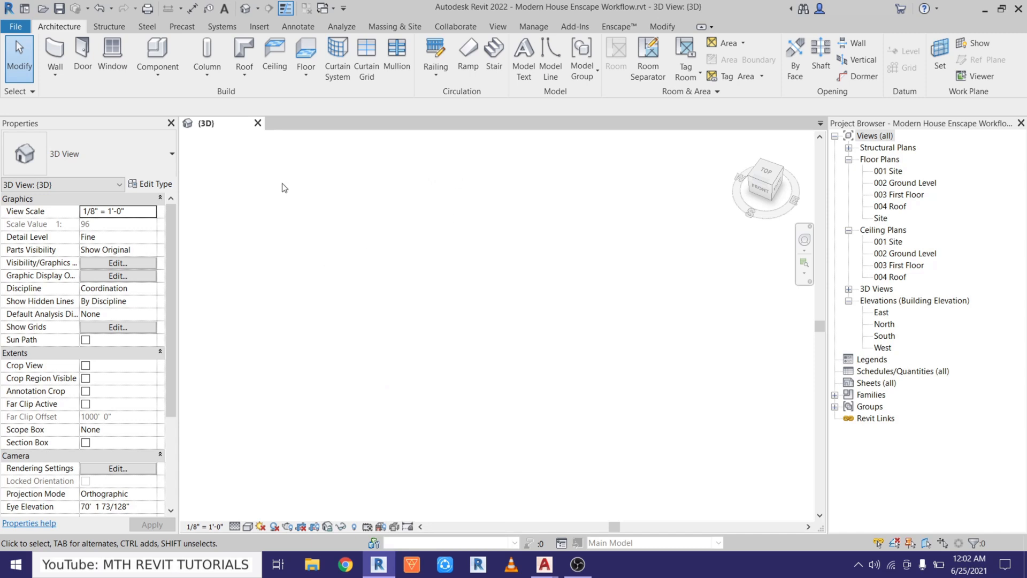
Start a new Revit family from the Planting family template.
{"action": "left_click", "coordinate": [15, 26]}
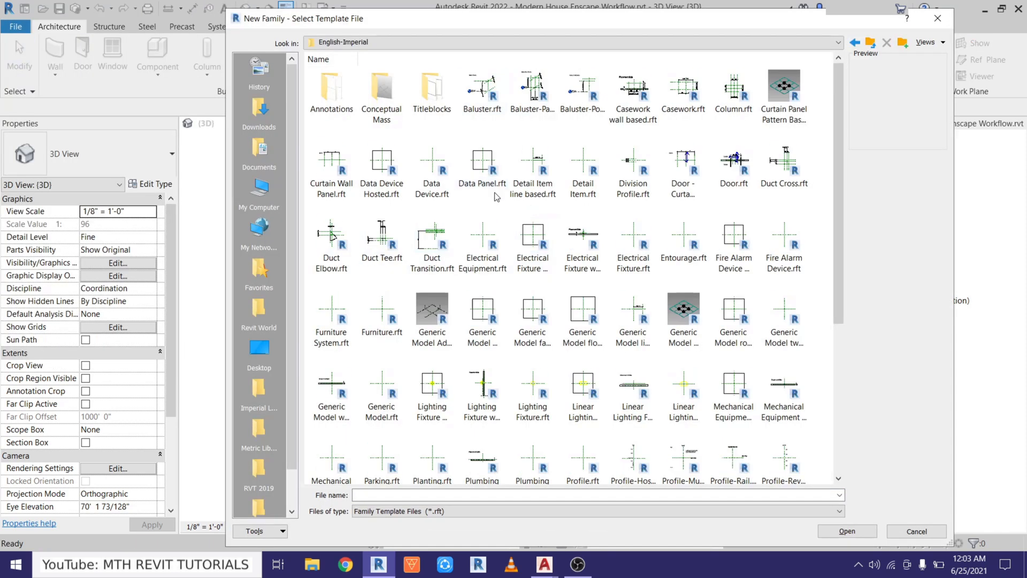
{"action": "mouse_move", "coordinate": [642, 357]}
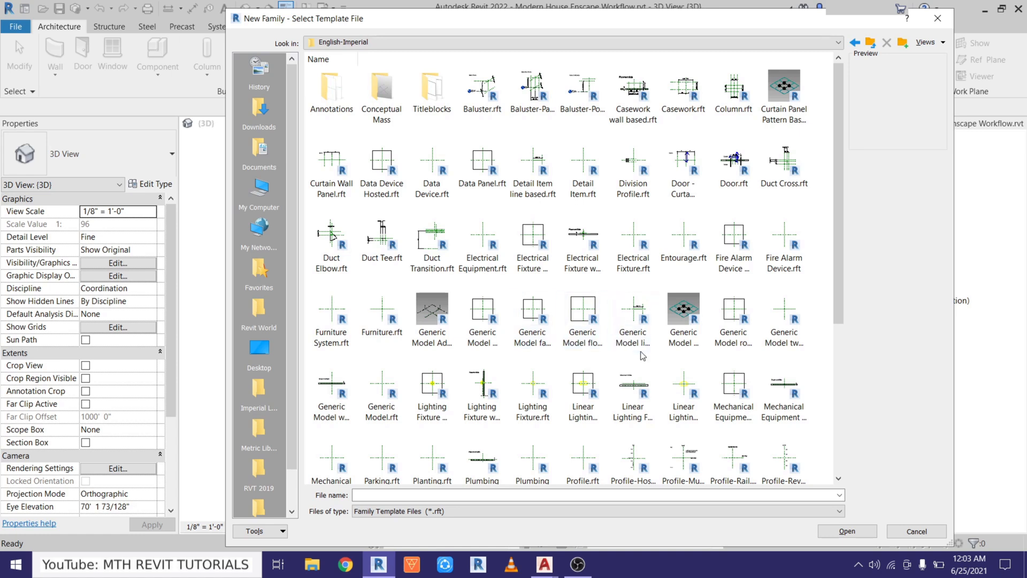
{"action": "scroll", "scroll_direction": "down", "scroll_amount": 3}
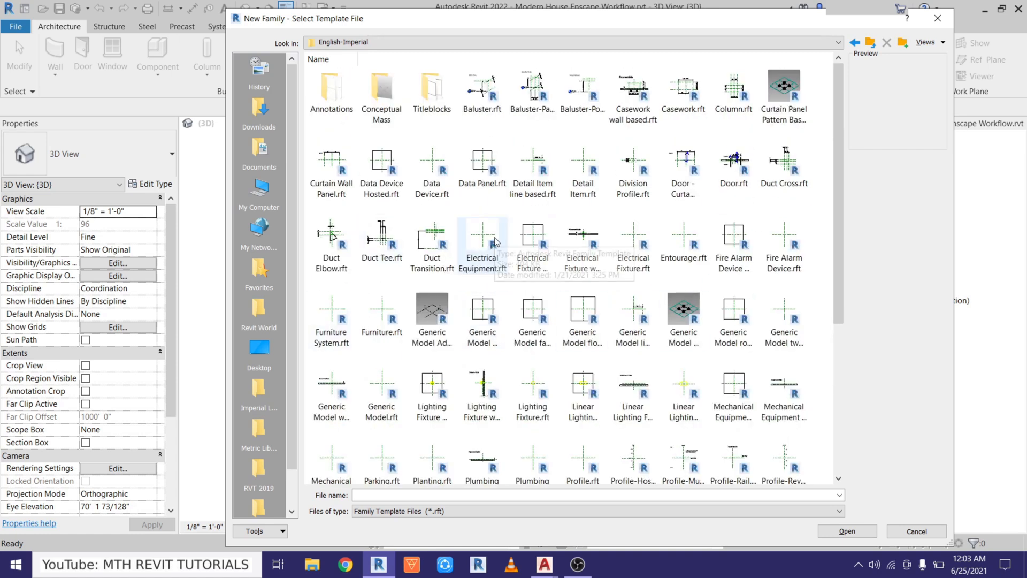
{"action": "mouse_move", "coordinate": [396, 366]}
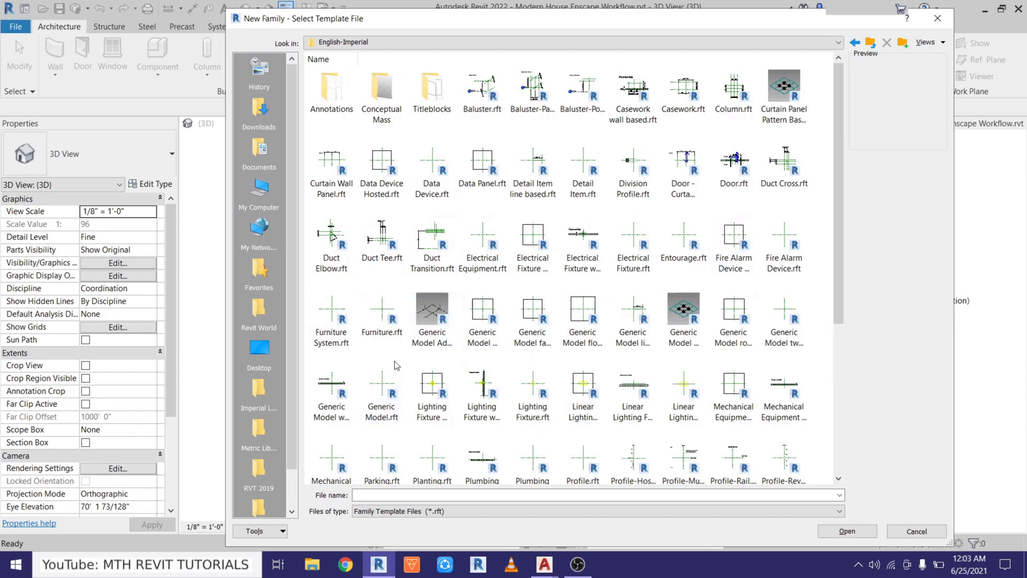
{"action": "scroll", "scroll_direction": "down", "scroll_amount": 3}
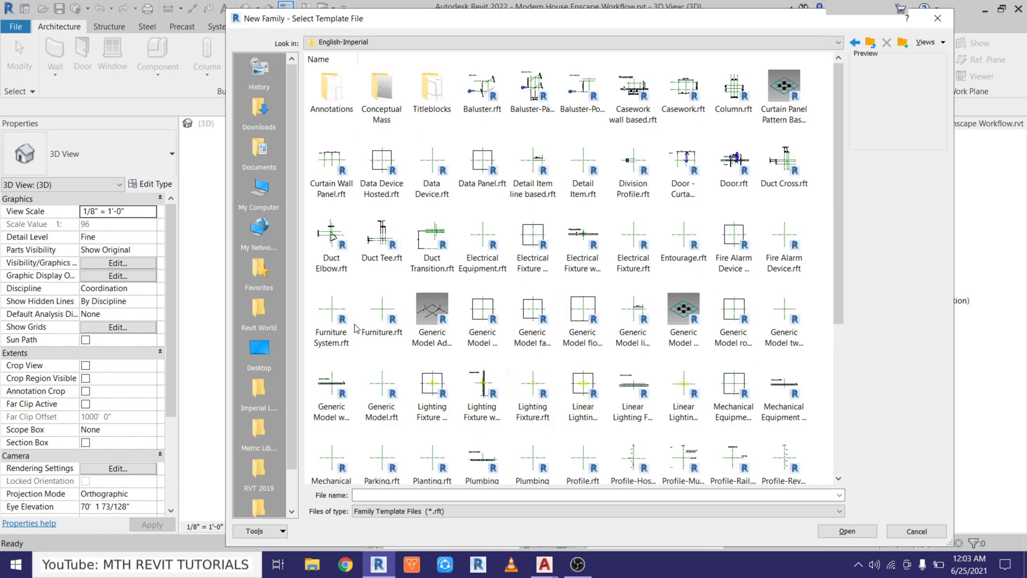
{"action": "scroll", "scroll_direction": "down", "scroll_amount": 3}
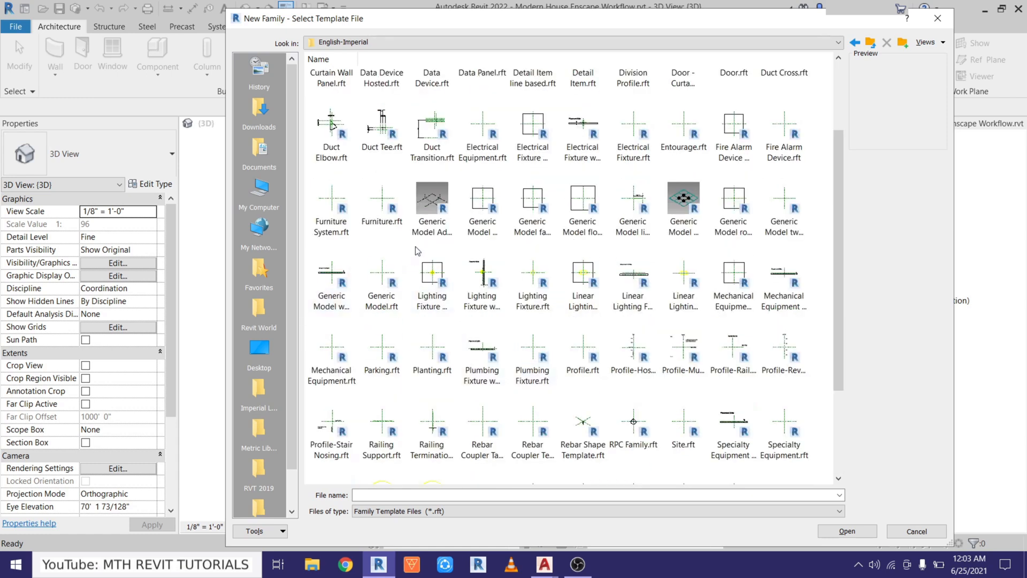
{"action": "left_click", "coordinate": [433, 349]}
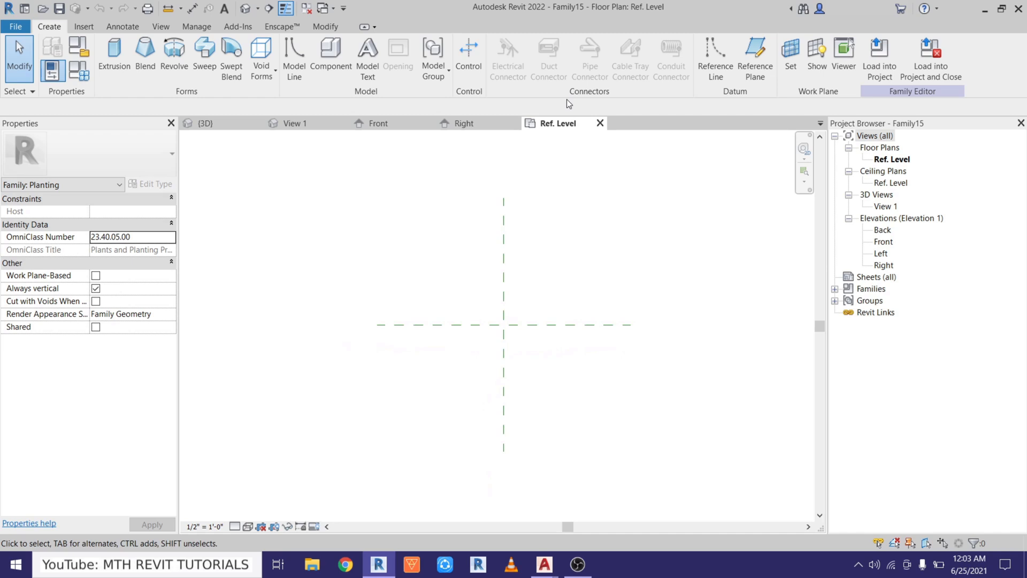
{"action": "mouse_move", "coordinate": [526, 275]}
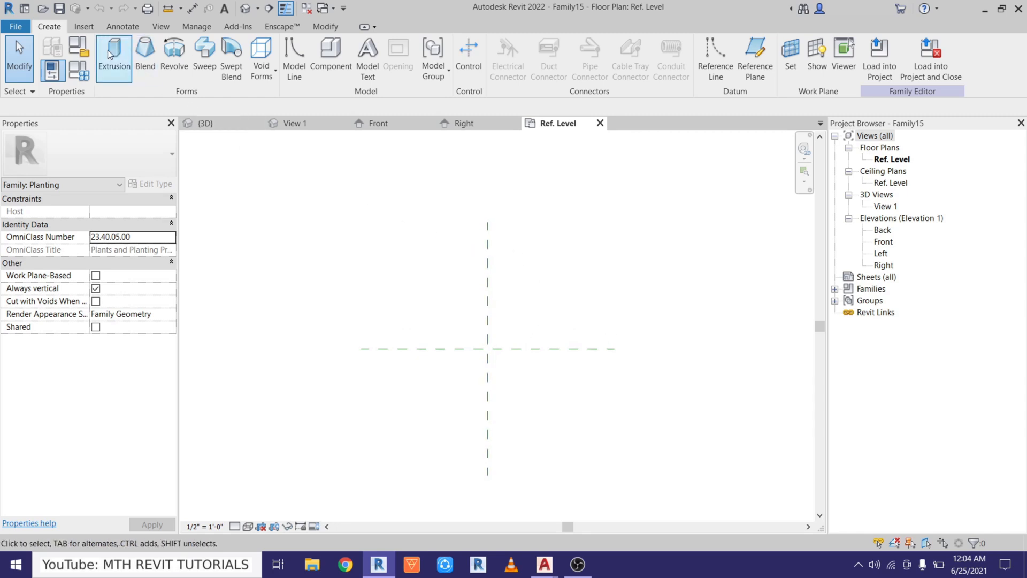
Show the Insert ribbon's import tools in the family editor.
{"action": "left_click", "coordinate": [83, 25]}
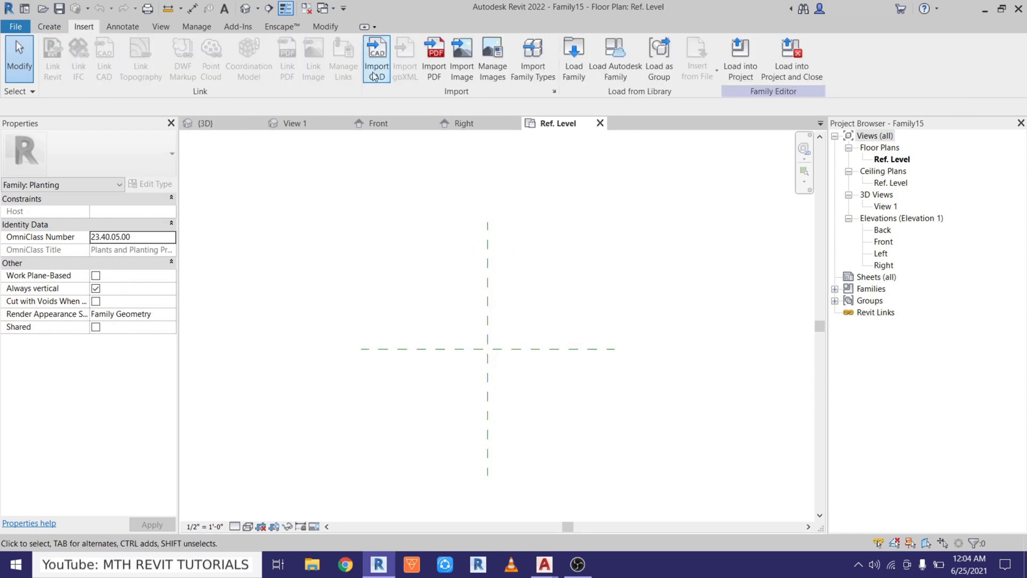
Import Car.dwg into the family with feet kept as the import units.
{"action": "left_click", "coordinate": [377, 55]}
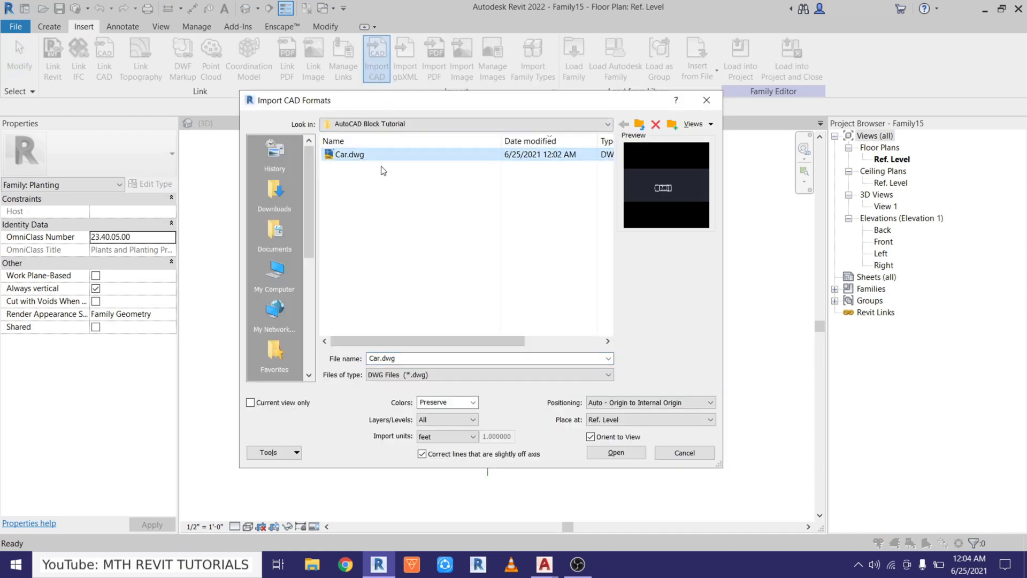
{"action": "mouse_move", "coordinate": [623, 415]}
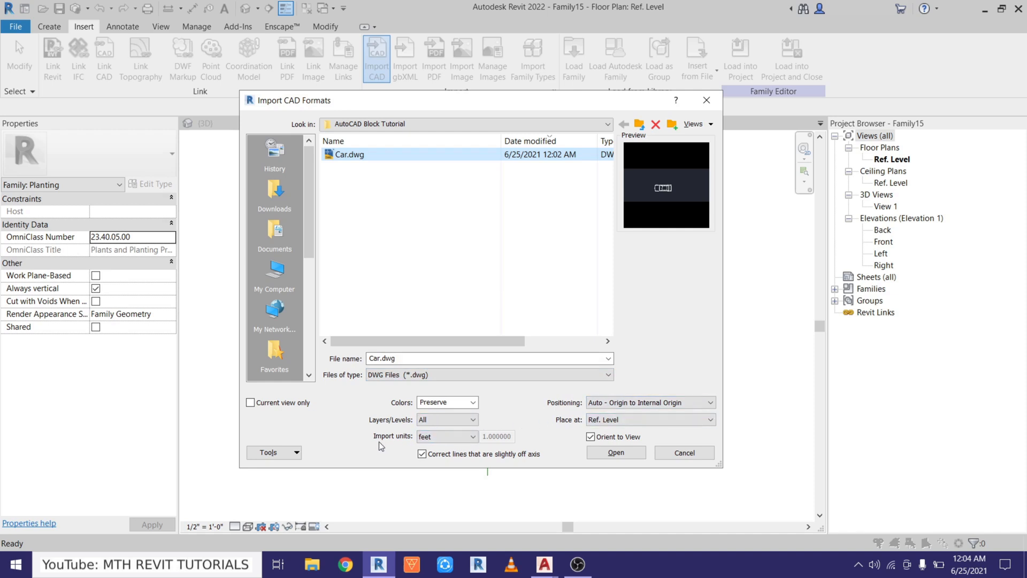
{"action": "left_click", "coordinate": [471, 437]}
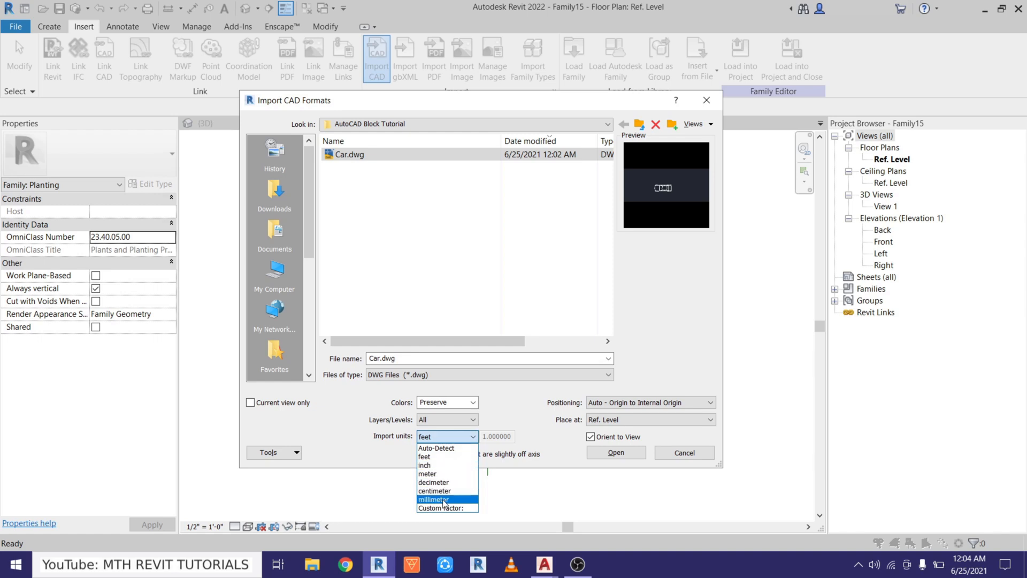
{"action": "mouse_move", "coordinate": [433, 481]}
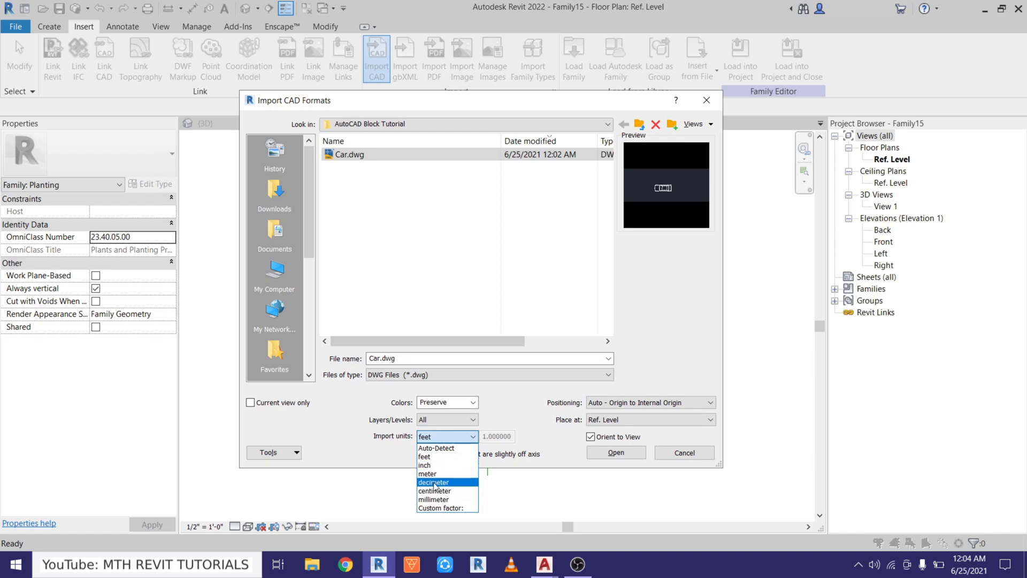
{"action": "mouse_move", "coordinate": [444, 465]}
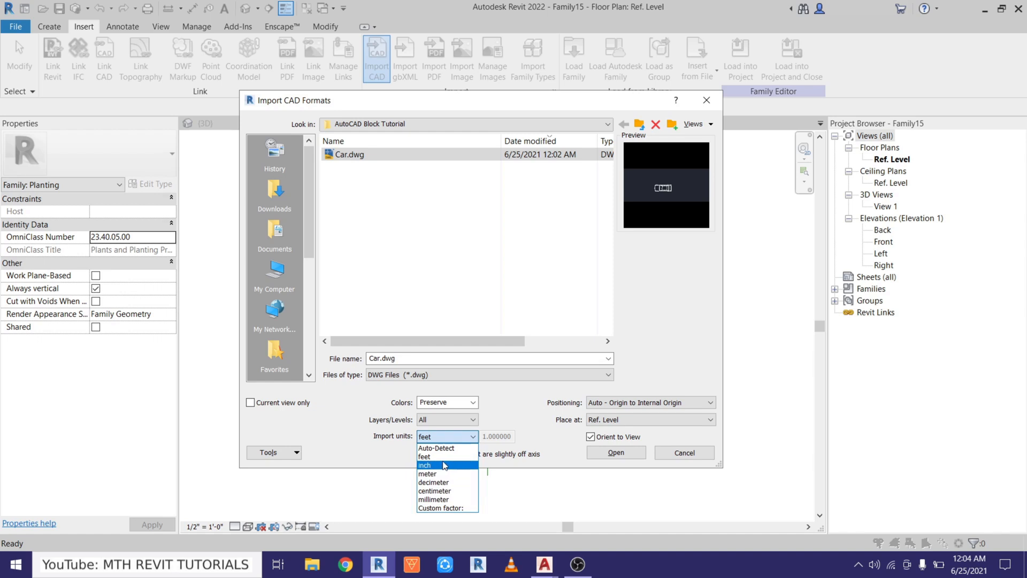
{"action": "mouse_move", "coordinate": [427, 463]}
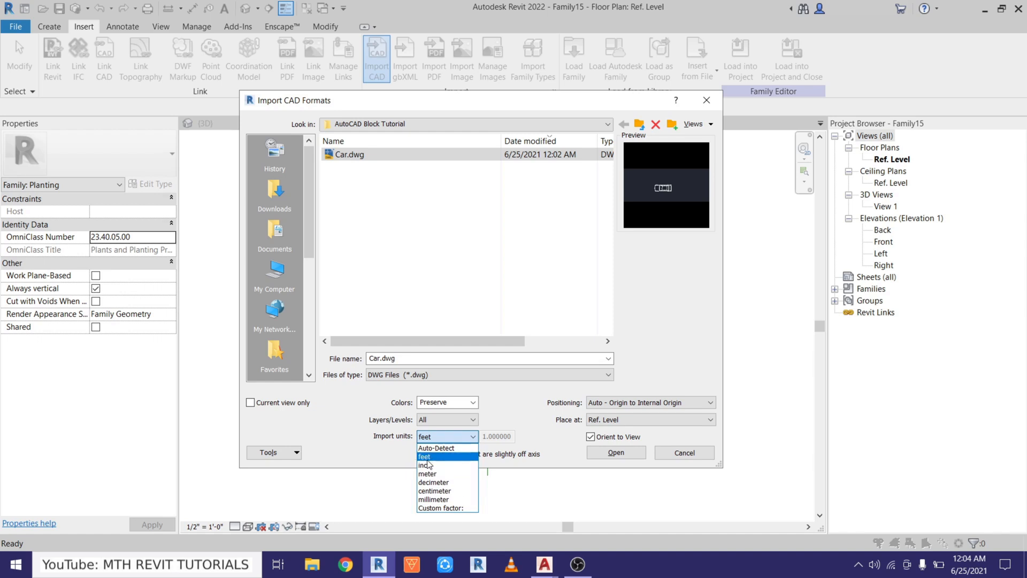
{"action": "left_click", "coordinate": [424, 456]}
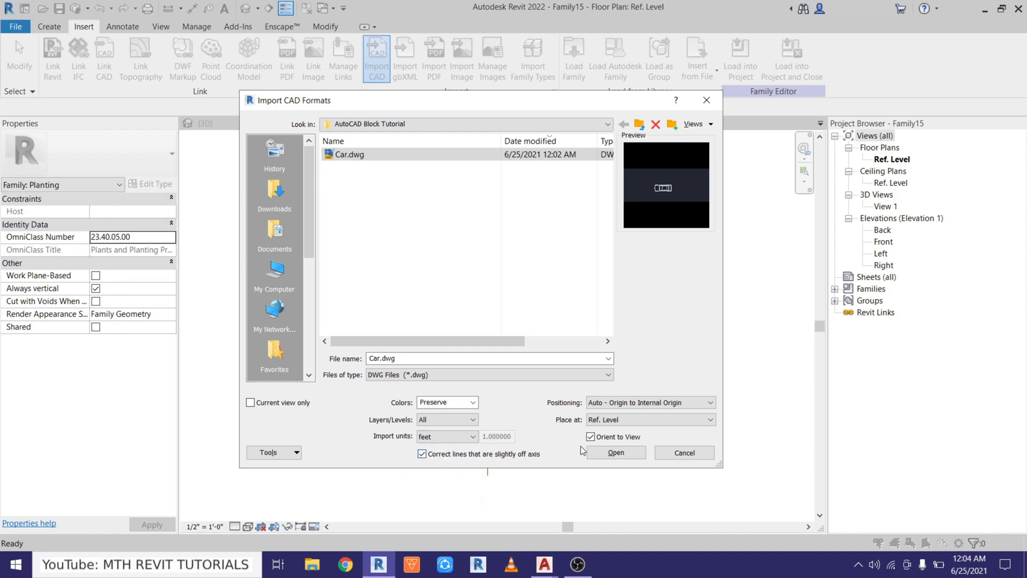
{"action": "left_click", "coordinate": [617, 452]}
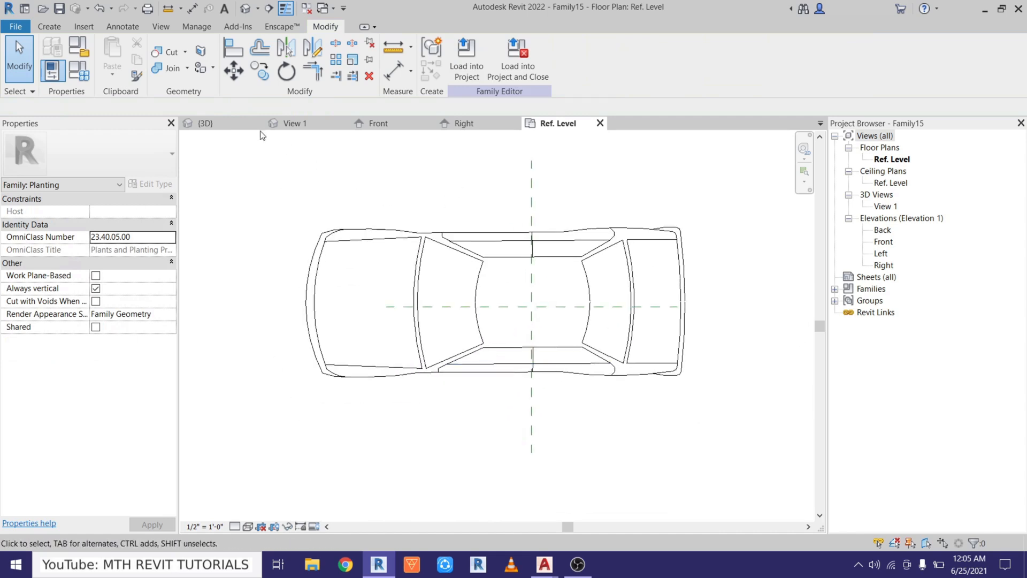
Begin saving the car family with the imported outline centred on the reference planes.
{"action": "left_click", "coordinate": [15, 26]}
{"action": "type", "text": "Car 2"}
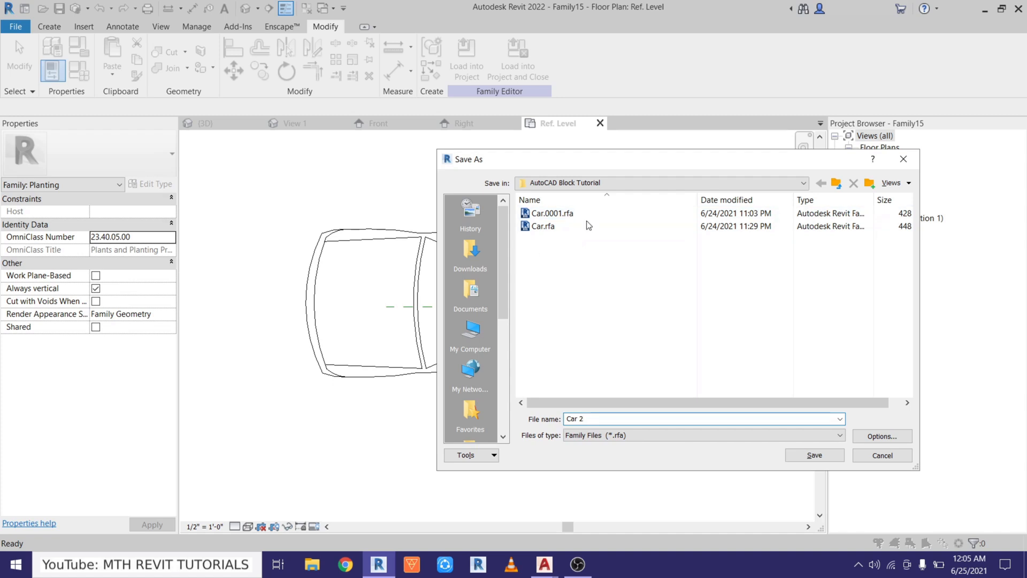
{"action": "mouse_move", "coordinate": [809, 467]}
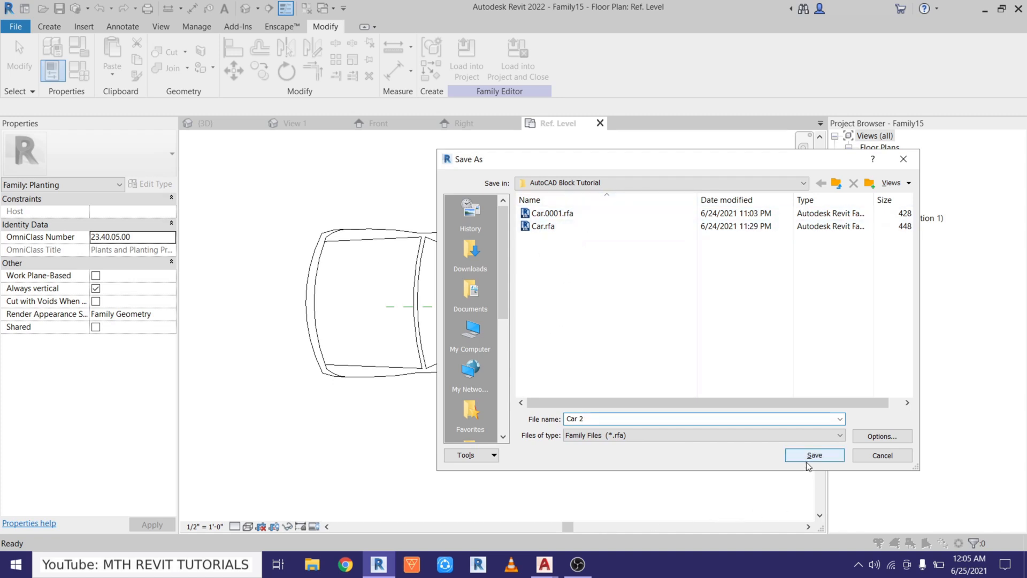
Save the family as Car 2.rfa and load it into the Modern House project.
{"action": "left_click", "coordinate": [813, 455]}
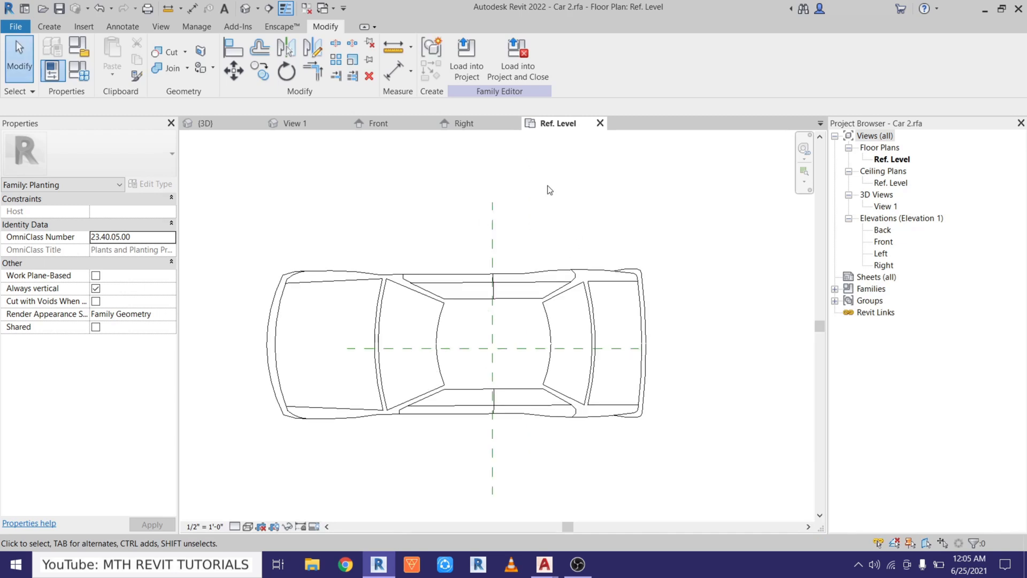
{"action": "left_click", "coordinate": [466, 54]}
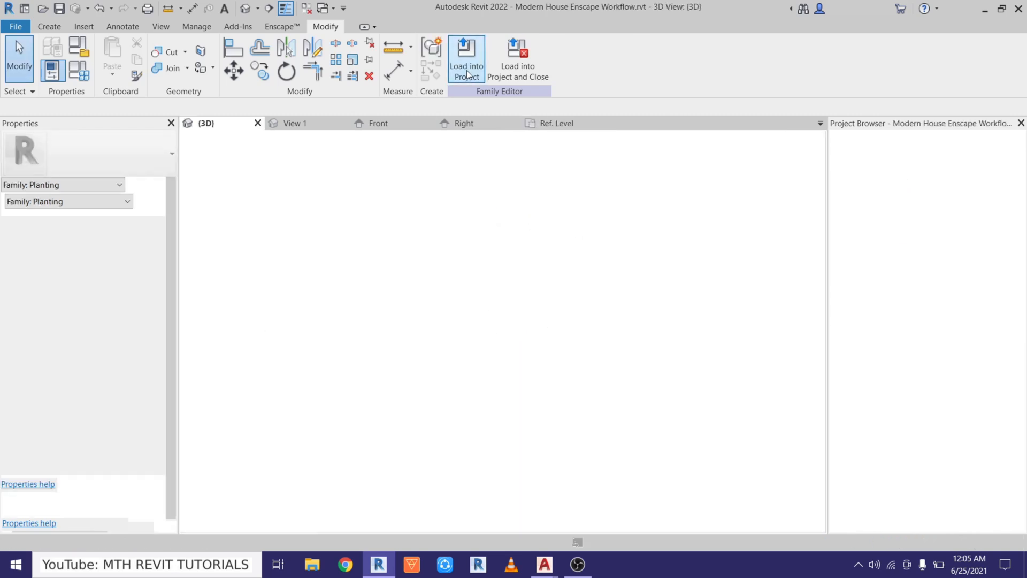
Place a Car 2 component in the garage's left bay on the 002 Ground Level plan.
{"action": "left_click", "coordinate": [466, 54]}
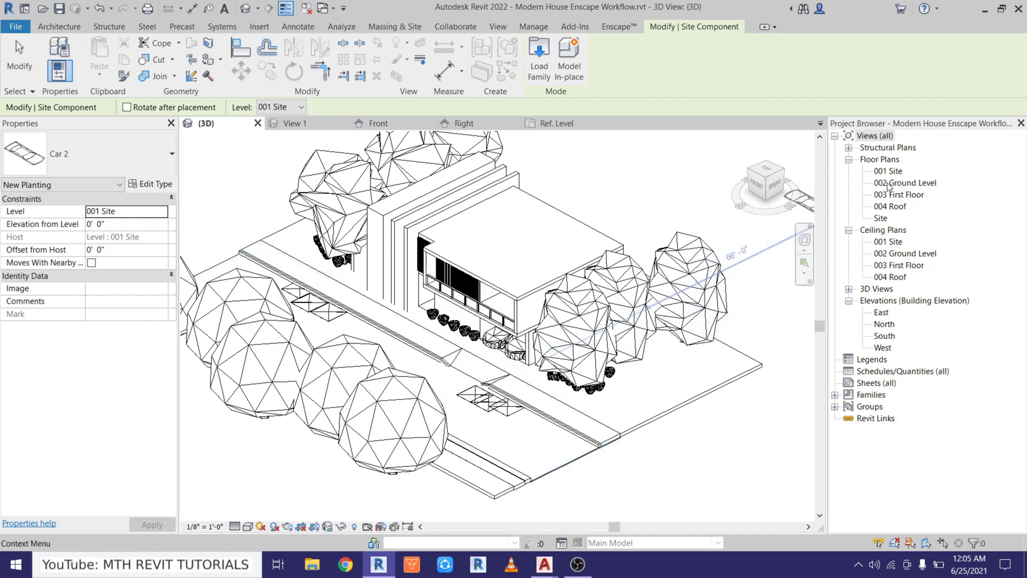
{"action": "double_click", "coordinate": [905, 182]}
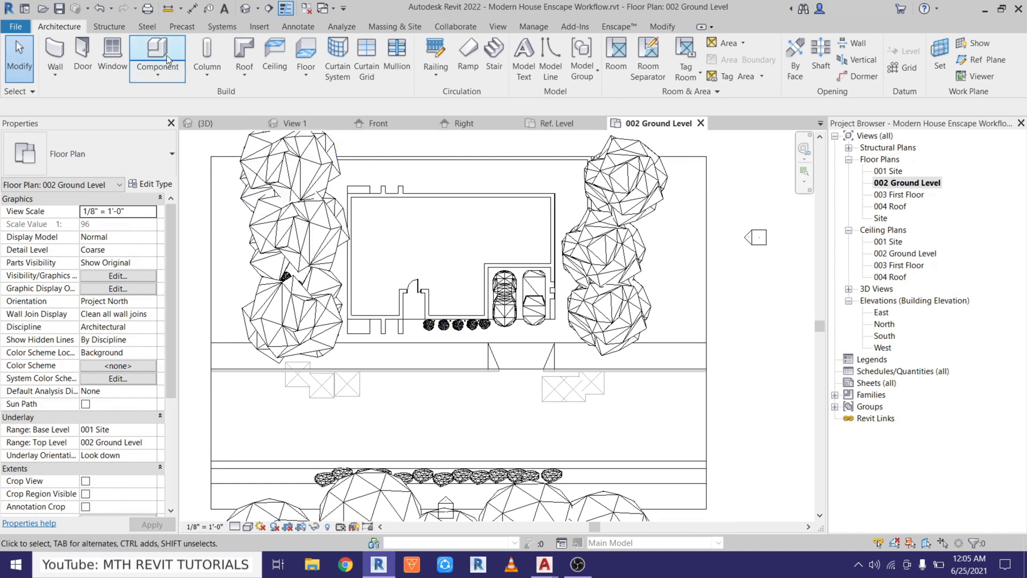
{"action": "left_click", "coordinate": [156, 50]}
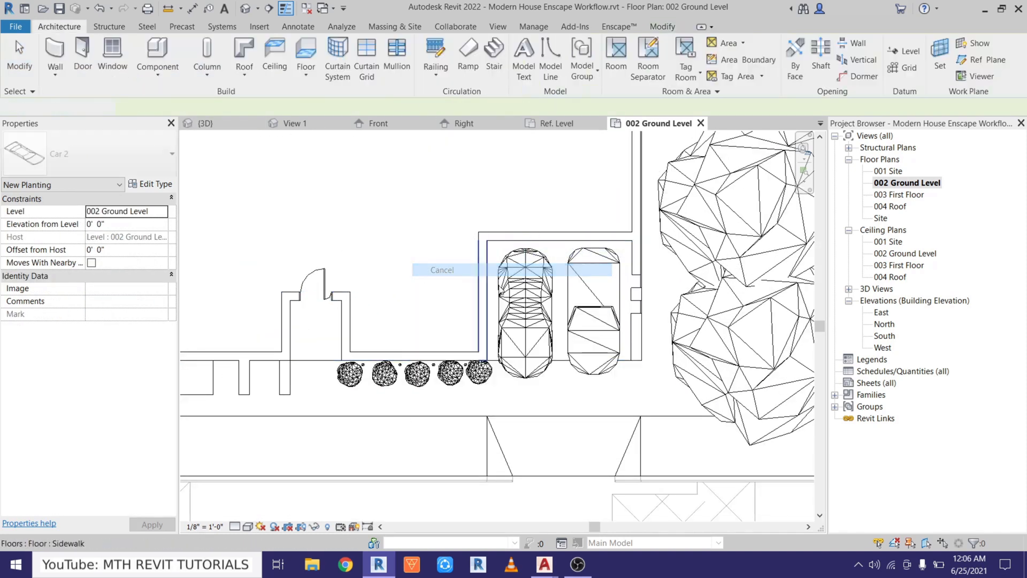
{"action": "left_click", "coordinate": [529, 310]}
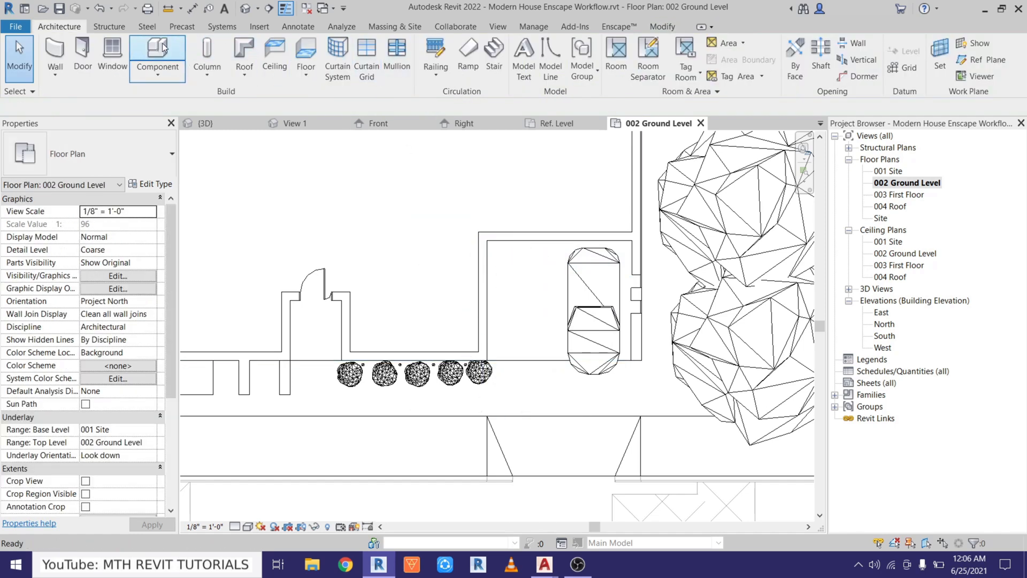
{"action": "left_click", "coordinate": [156, 52]}
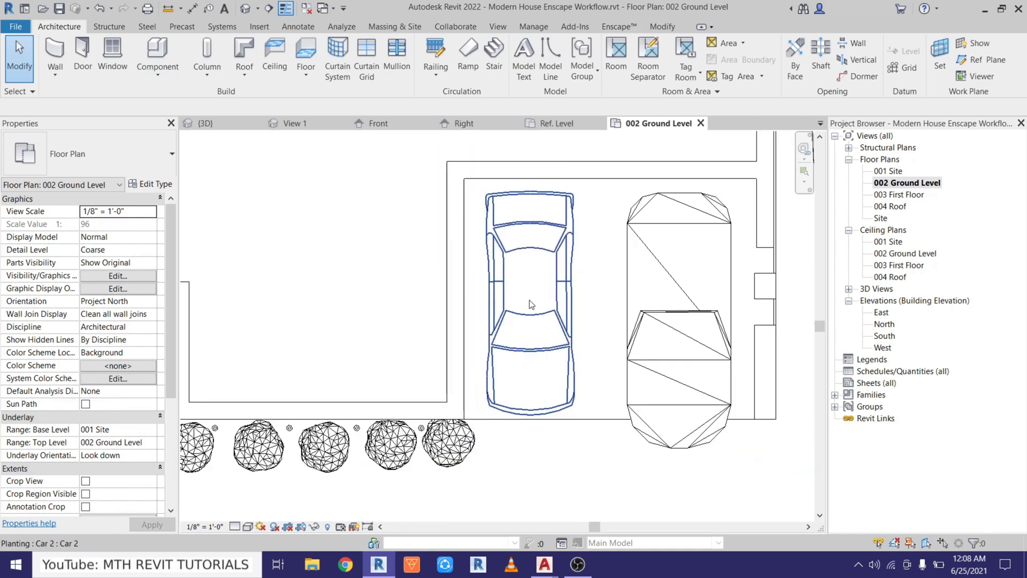
Show only the Vehicles category in the Enscape Asset Library to find the Car 35 sedan.
{"action": "left_click", "coordinate": [618, 25]}
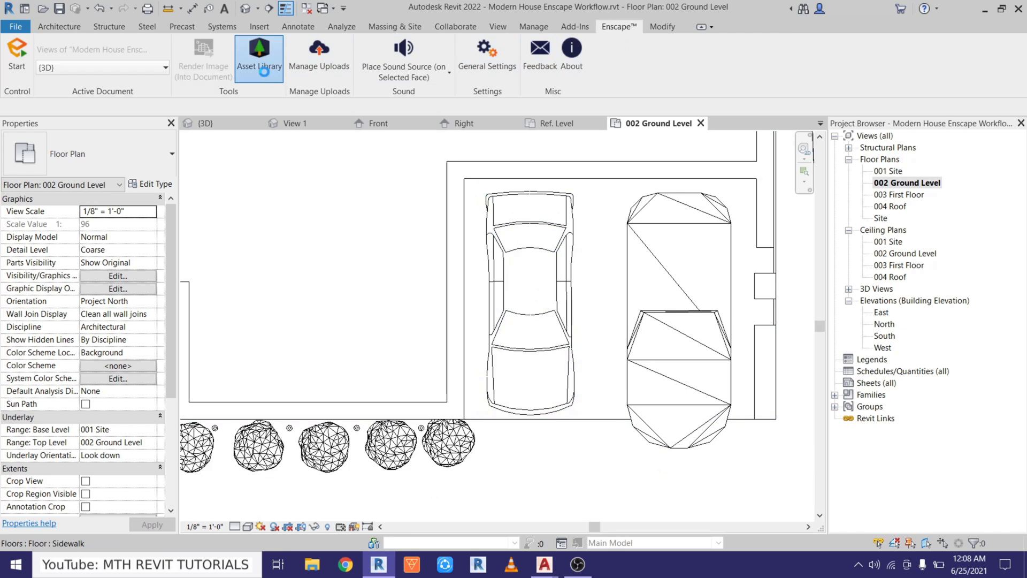
{"action": "left_click", "coordinate": [258, 53]}
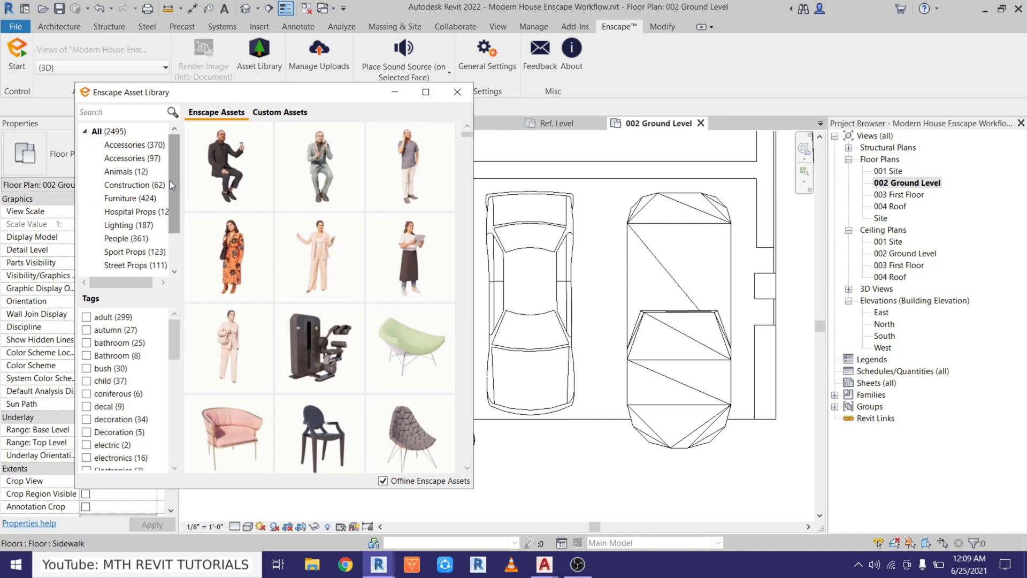
{"action": "scroll", "scroll_direction": "down", "scroll_amount": 3}
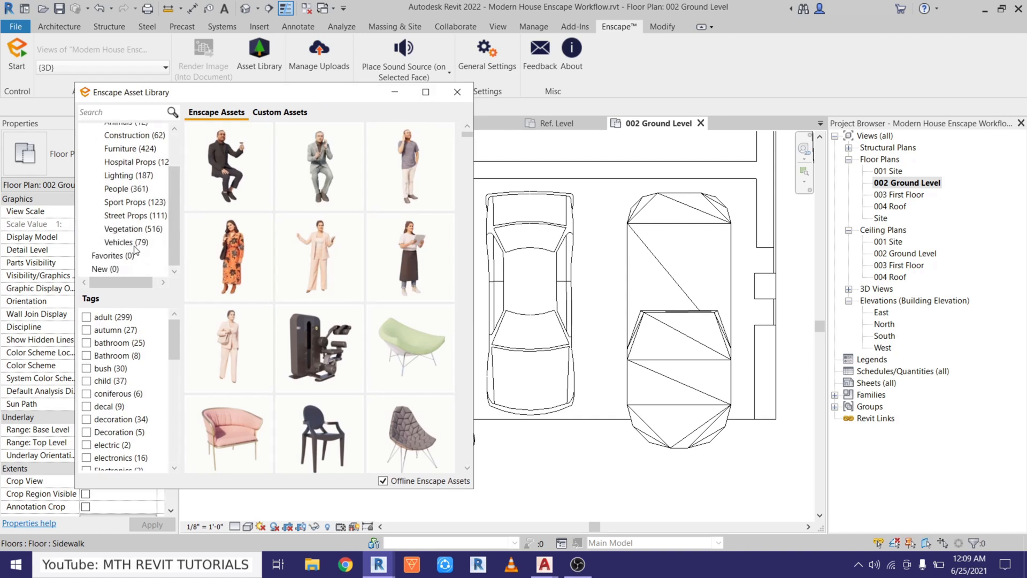
{"action": "left_click", "coordinate": [120, 241]}
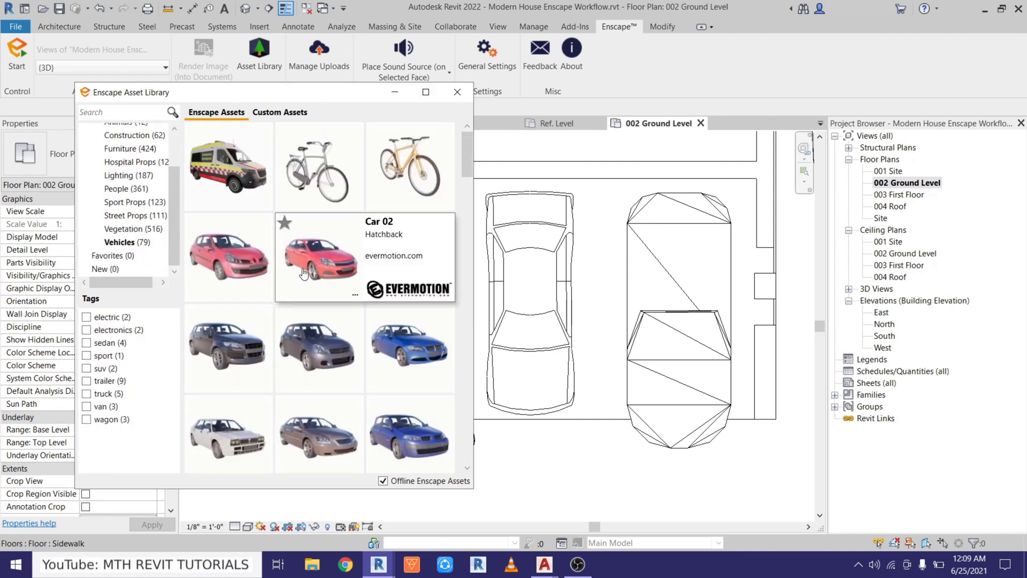
{"action": "mouse_move", "coordinate": [538, 217]}
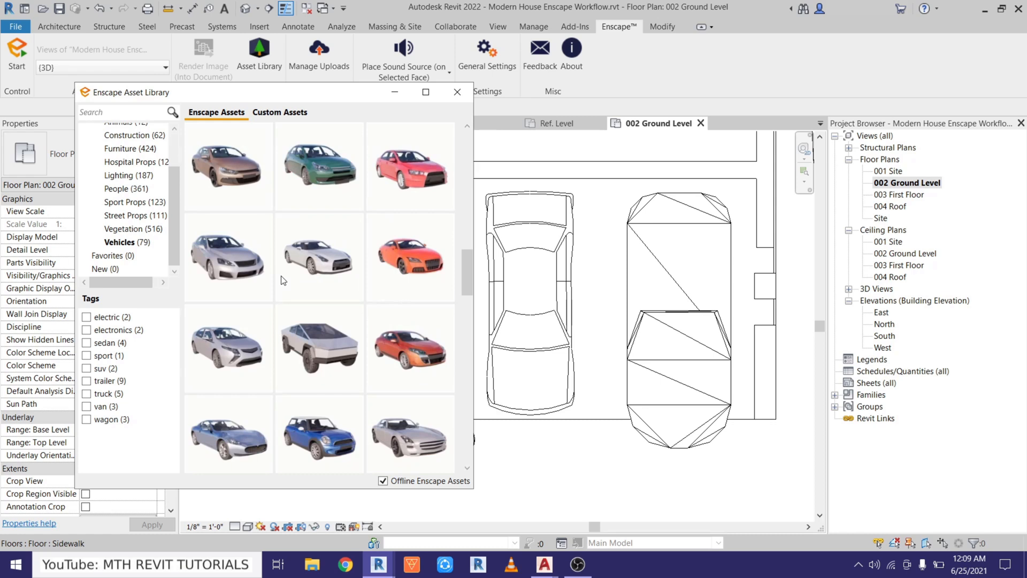
{"action": "mouse_move", "coordinate": [271, 376]}
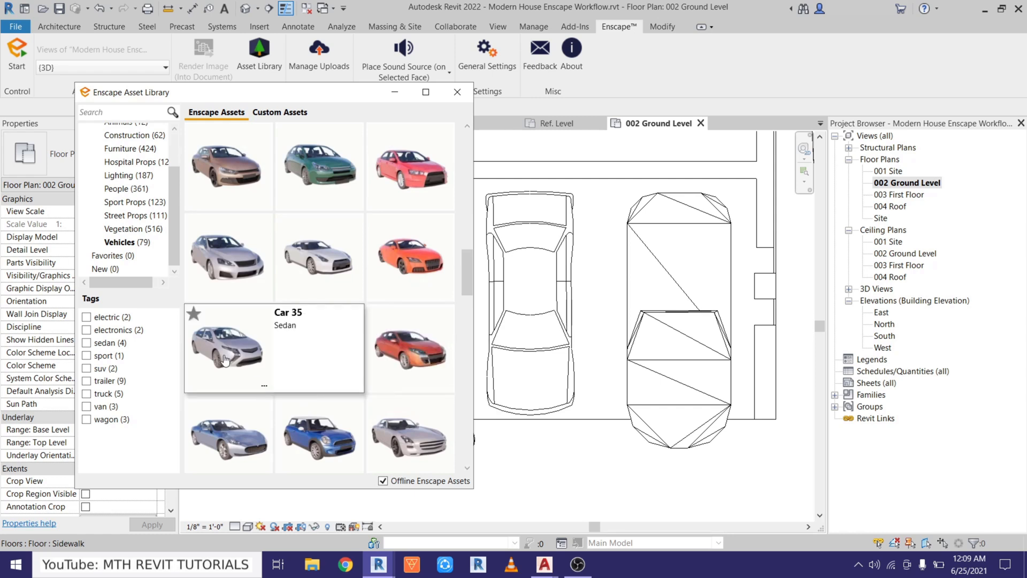
{"action": "mouse_move", "coordinate": [232, 366]}
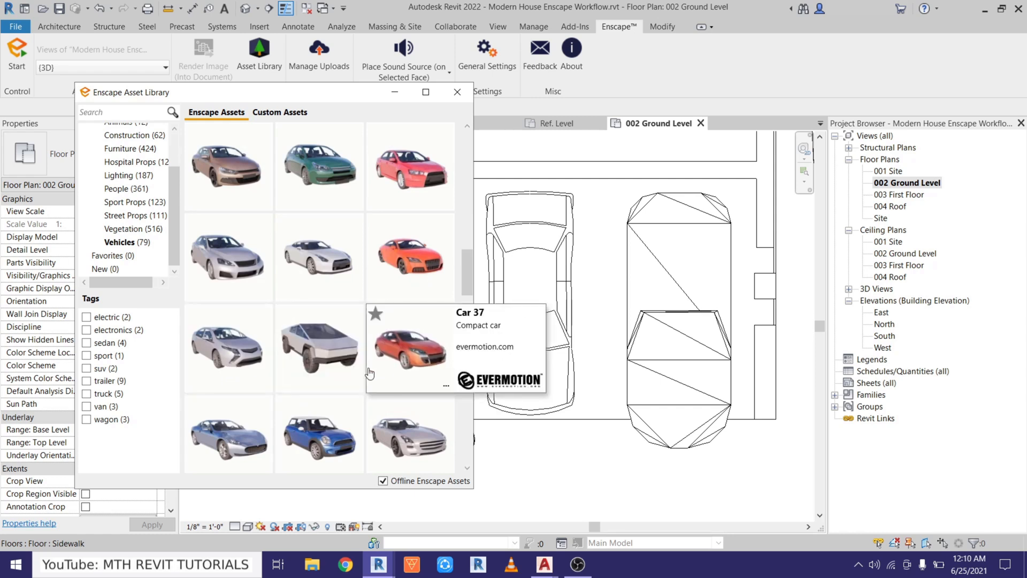
{"action": "mouse_move", "coordinate": [227, 347]}
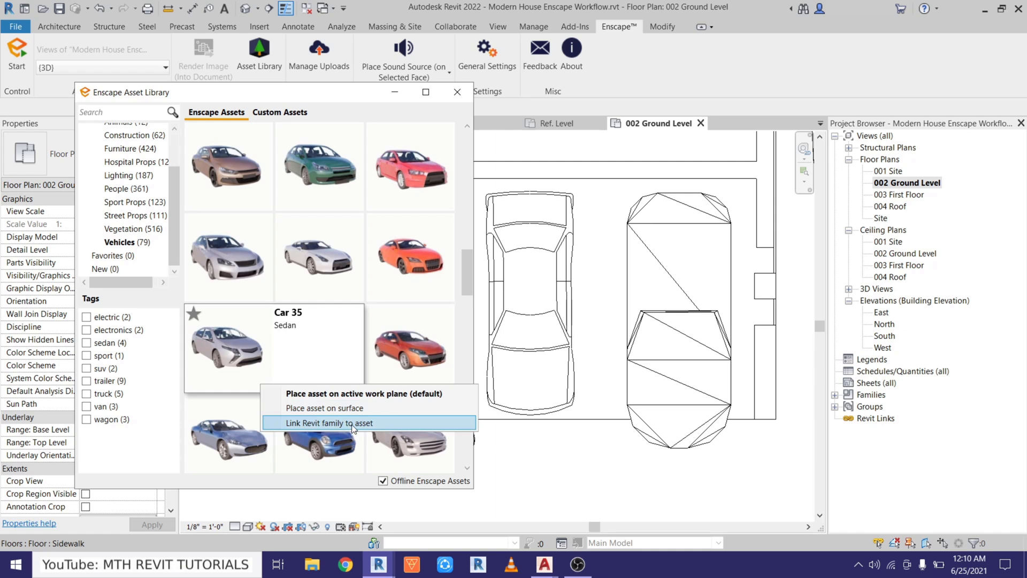
Link the Car 35 asset to the Revit family found by searching 'Car 2' and confirm.
{"action": "left_click", "coordinate": [328, 423]}
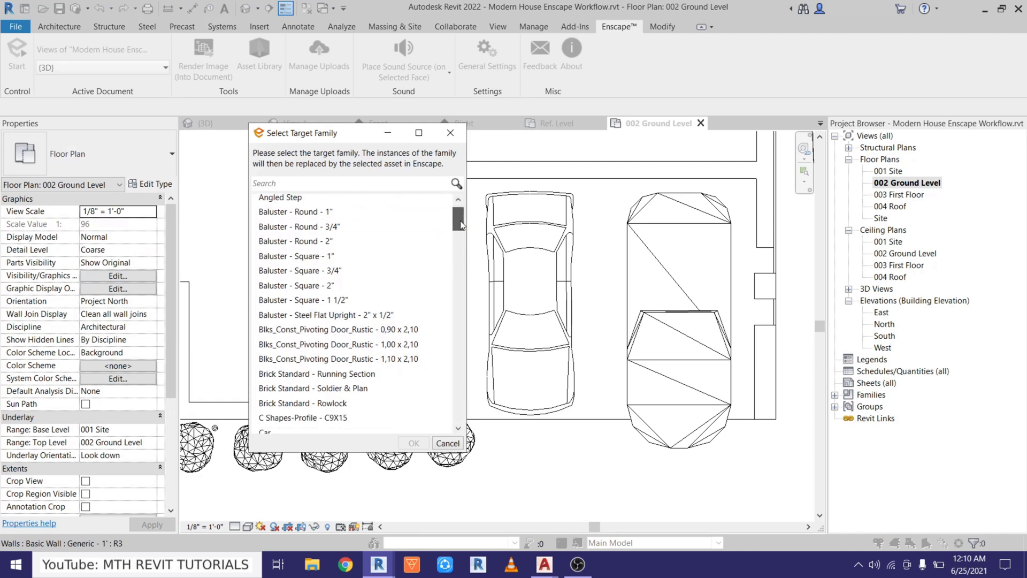
{"action": "scroll", "scroll_direction": "down", "scroll_amount": 3}
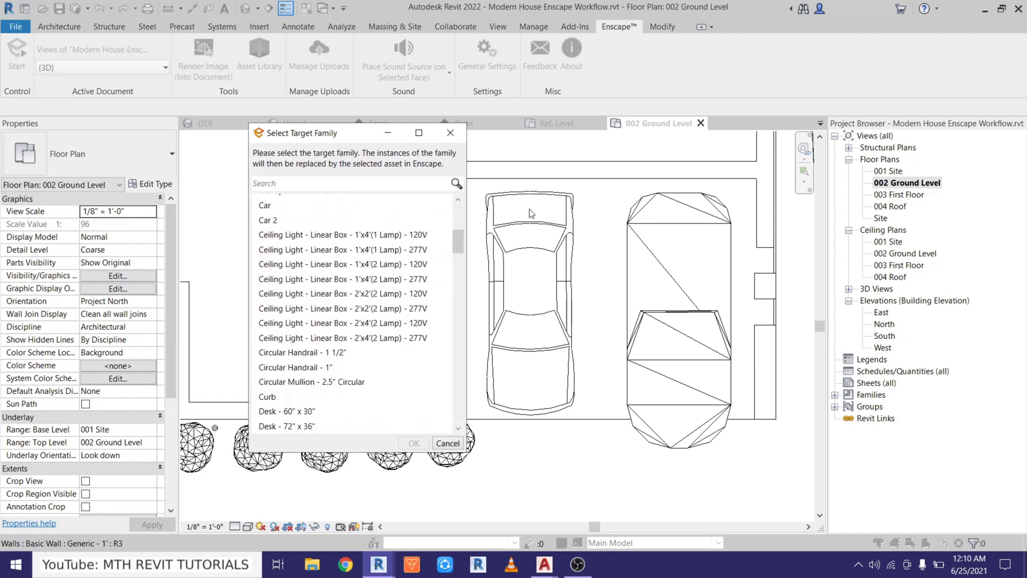
{"action": "left_click", "coordinate": [275, 184]}
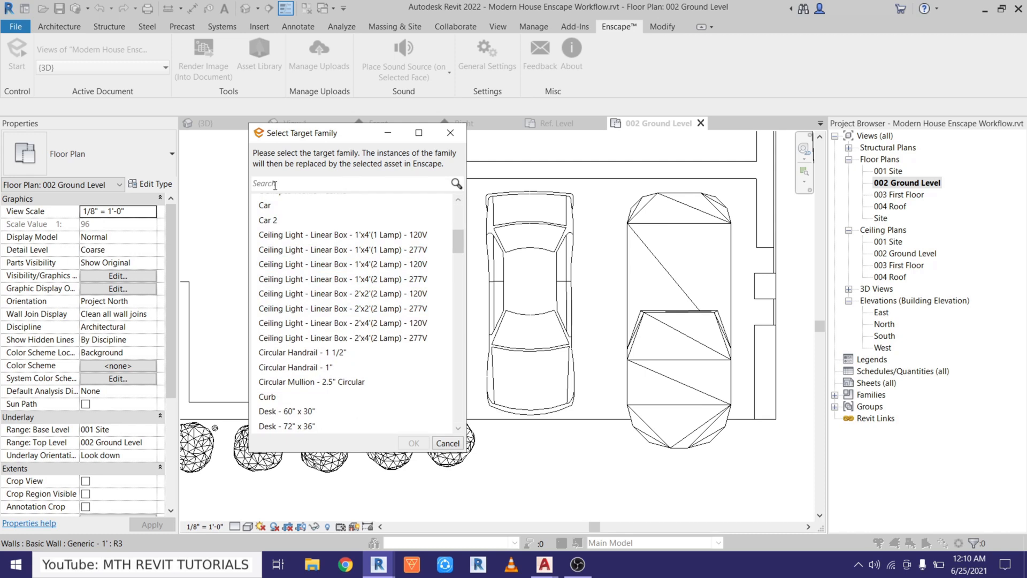
{"action": "left_click", "coordinate": [349, 184]}
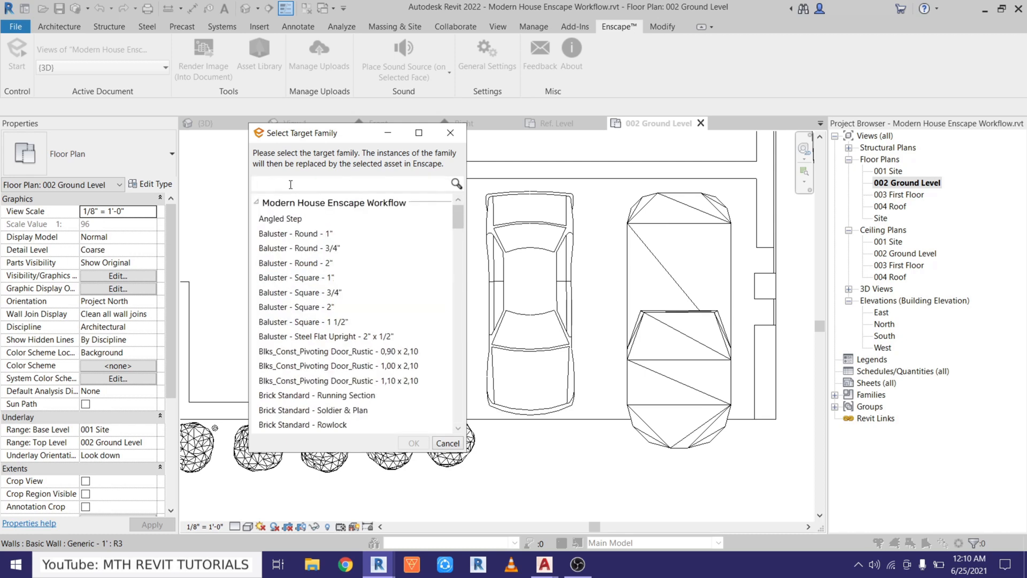
{"action": "type", "text": "Car 2"}
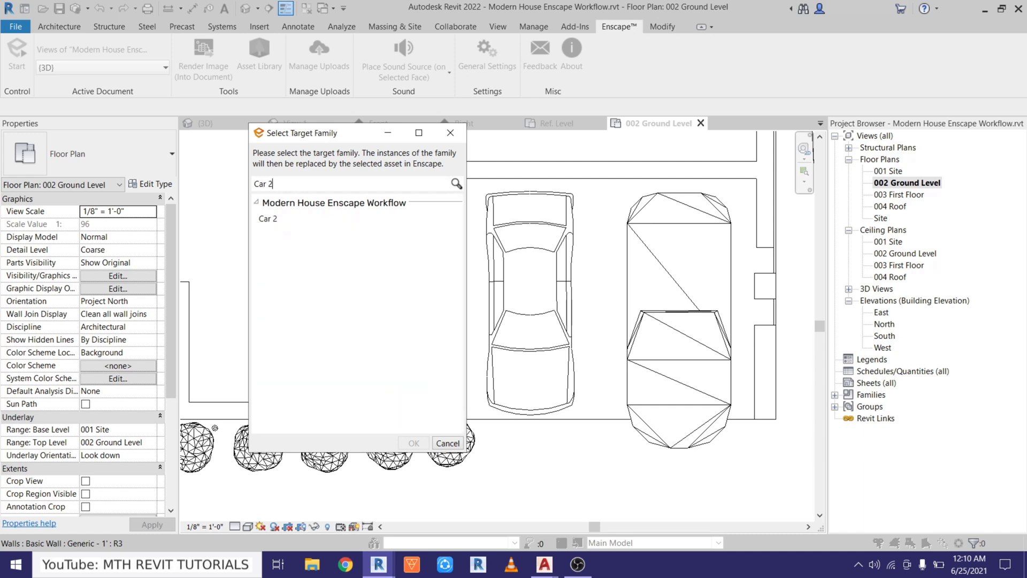
{"action": "left_click", "coordinate": [268, 218]}
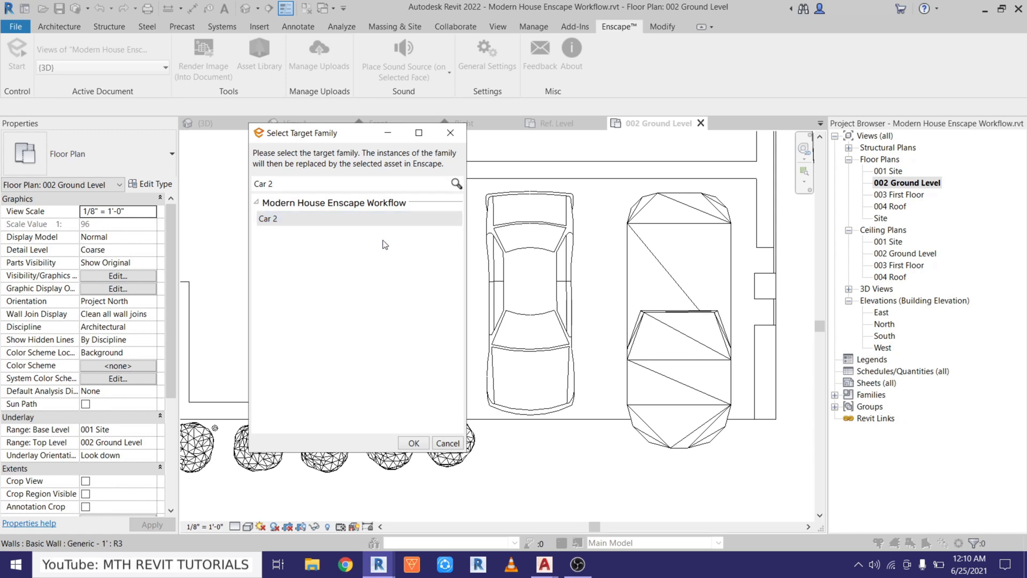
{"action": "left_click", "coordinate": [413, 443]}
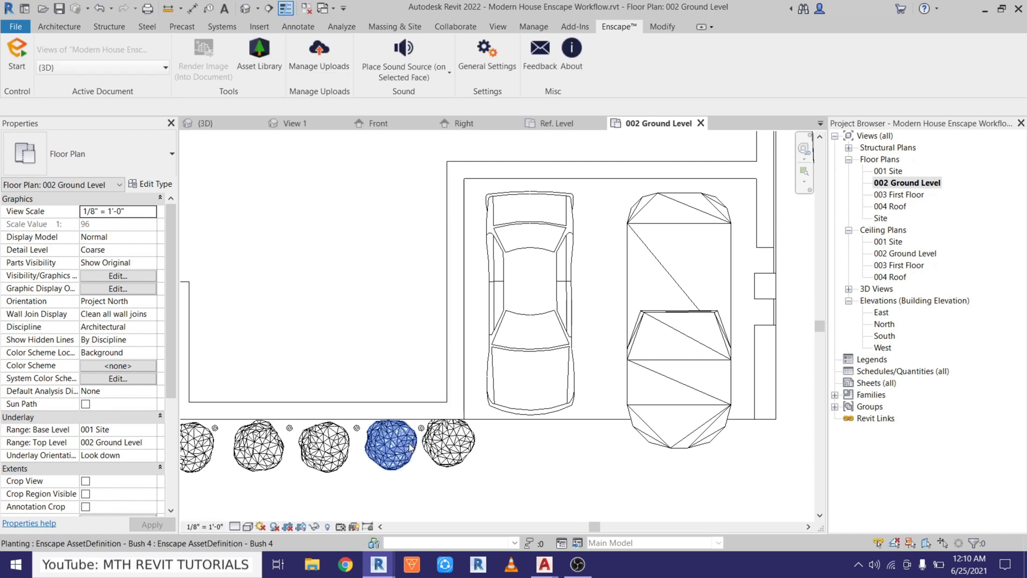
Close the other open views, keeping the garage plan.
{"action": "left_click", "coordinate": [258, 49]}
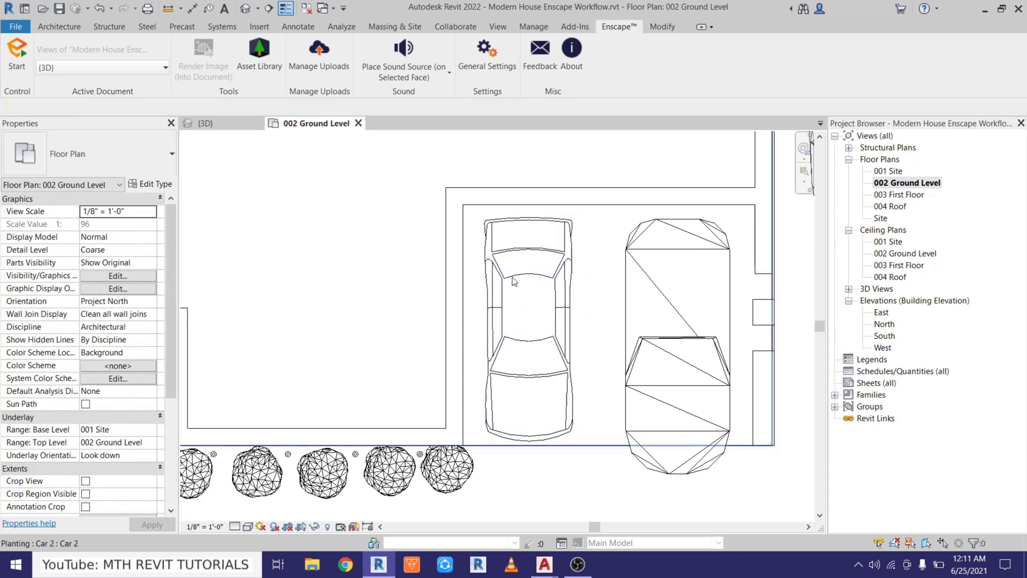
Start the live Enscape render of the garage, then bring up the Car 2 family for editing.
{"action": "left_click", "coordinate": [648, 366]}
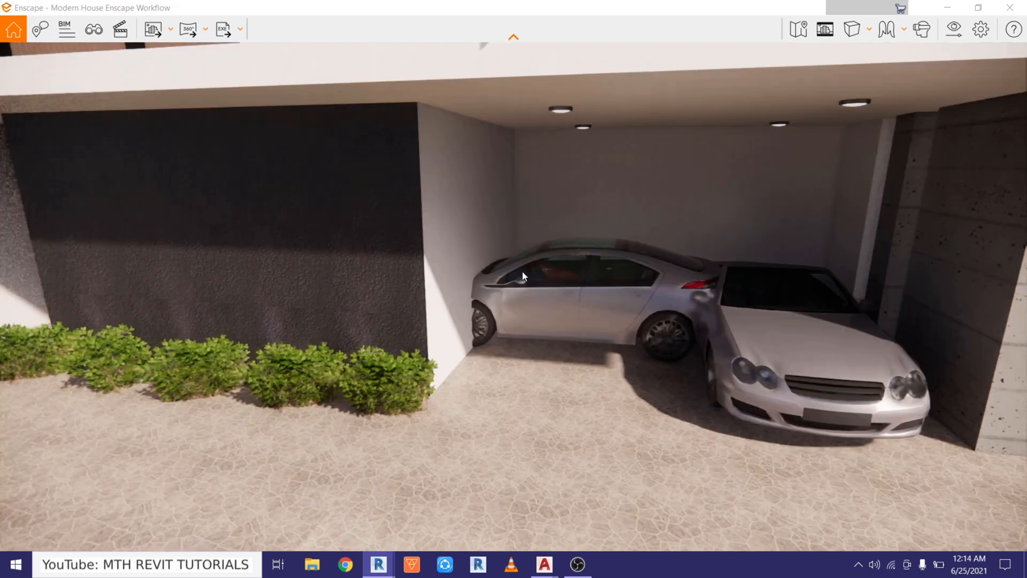
{"action": "left_click", "coordinate": [381, 564]}
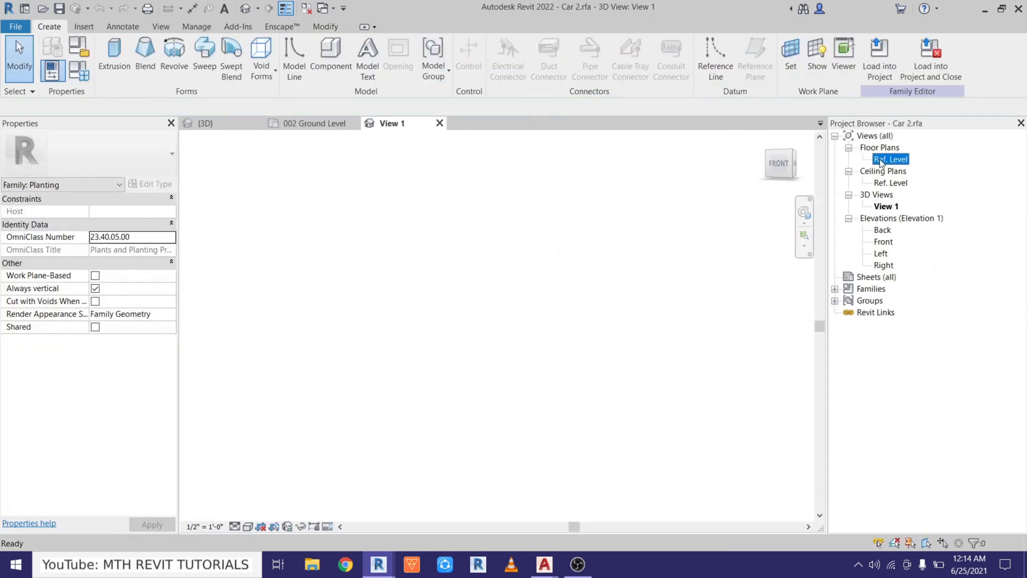
Rotate the car lines 90° in the Ref. Level plan and load Car 2 into the house project.
{"action": "double_click", "coordinate": [889, 158]}
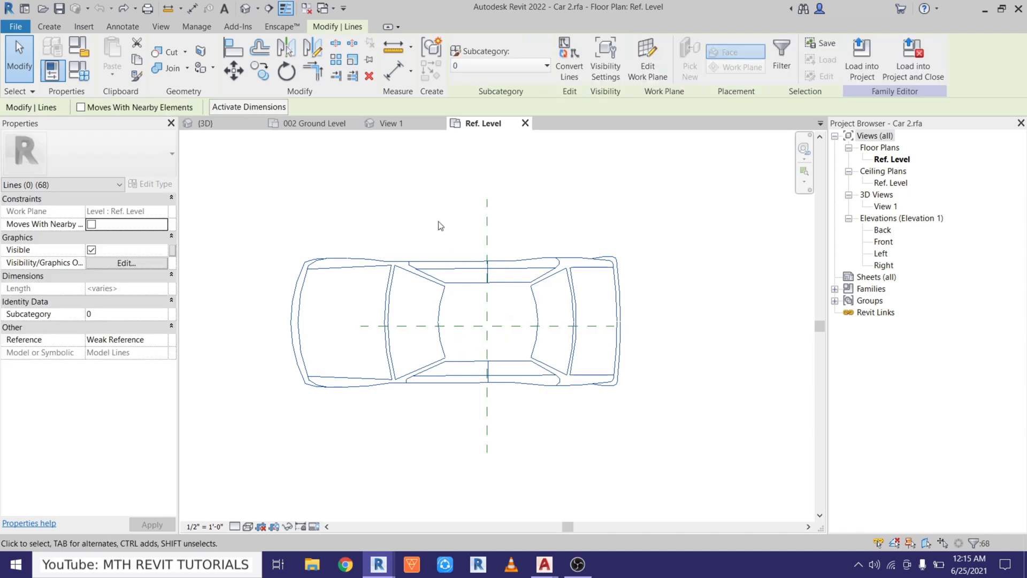
{"action": "left_click", "coordinate": [286, 70]}
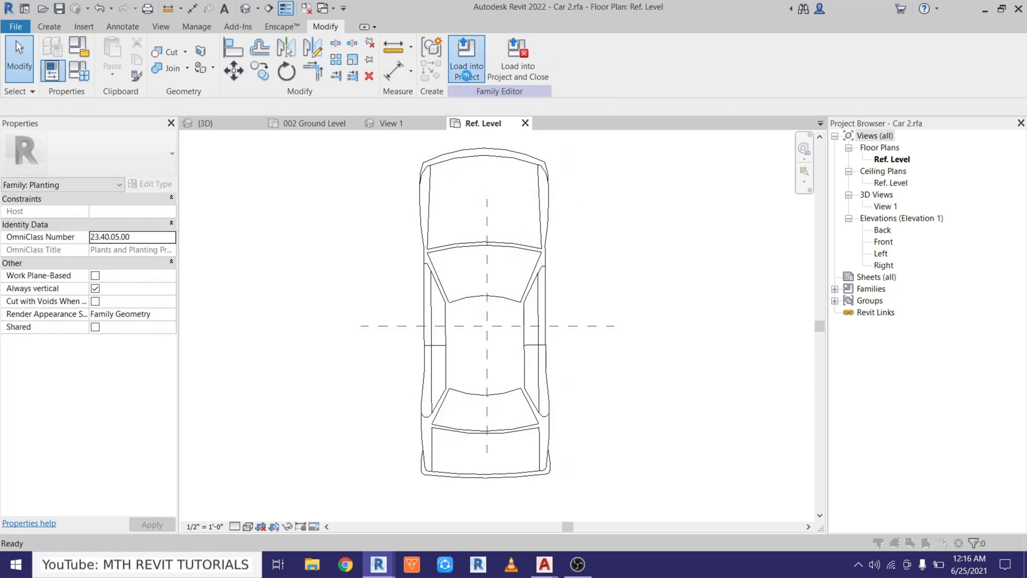
{"action": "left_click", "coordinate": [466, 56]}
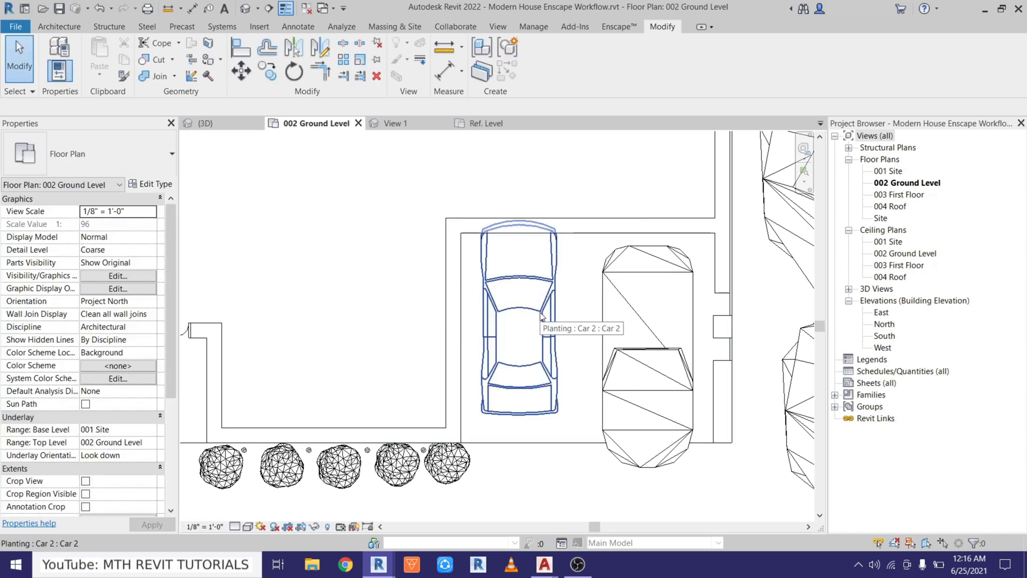
Return to the live Enscape render showing both sedans parked facing the street.
{"action": "left_click", "coordinate": [539, 319]}
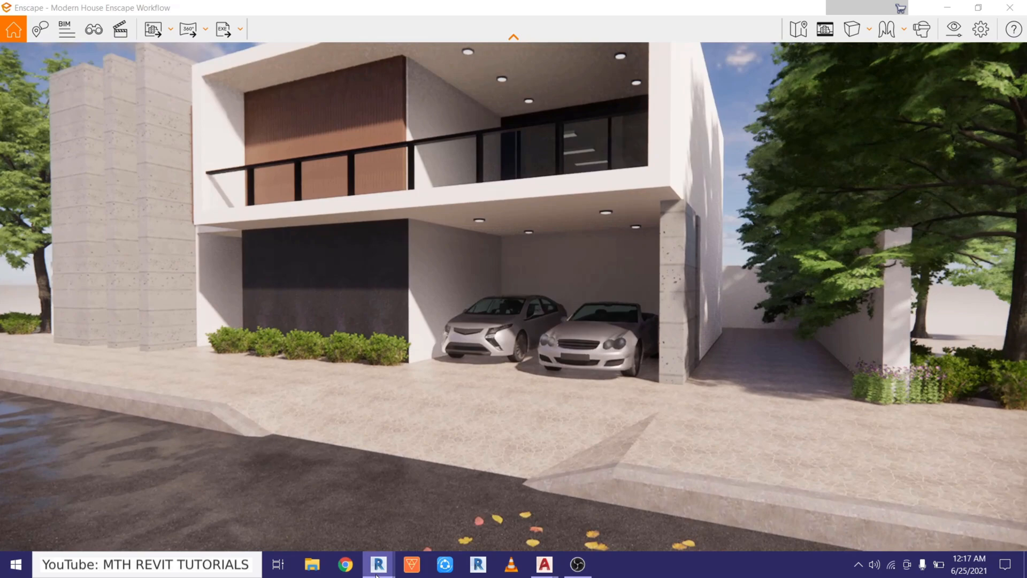
Switch back to the 002 Ground Level garage plan in Revit.
{"action": "left_click", "coordinate": [378, 565]}
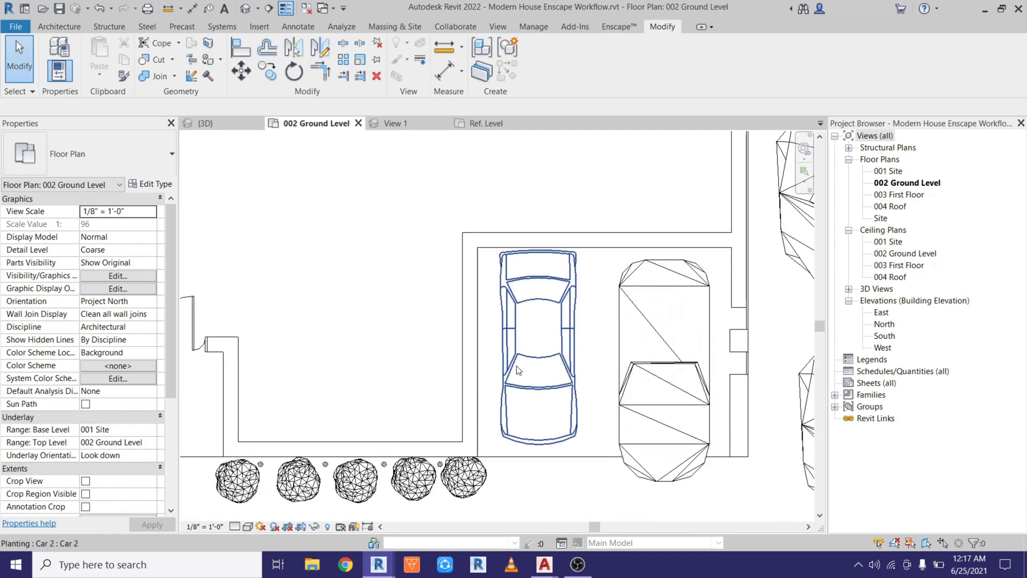
{"action": "mouse_move", "coordinate": [548, 313]}
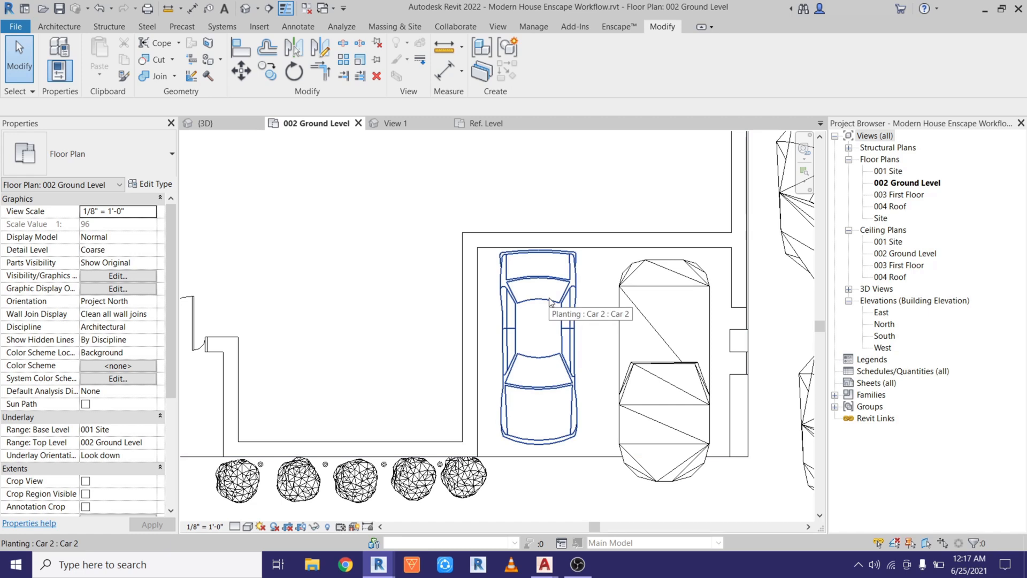